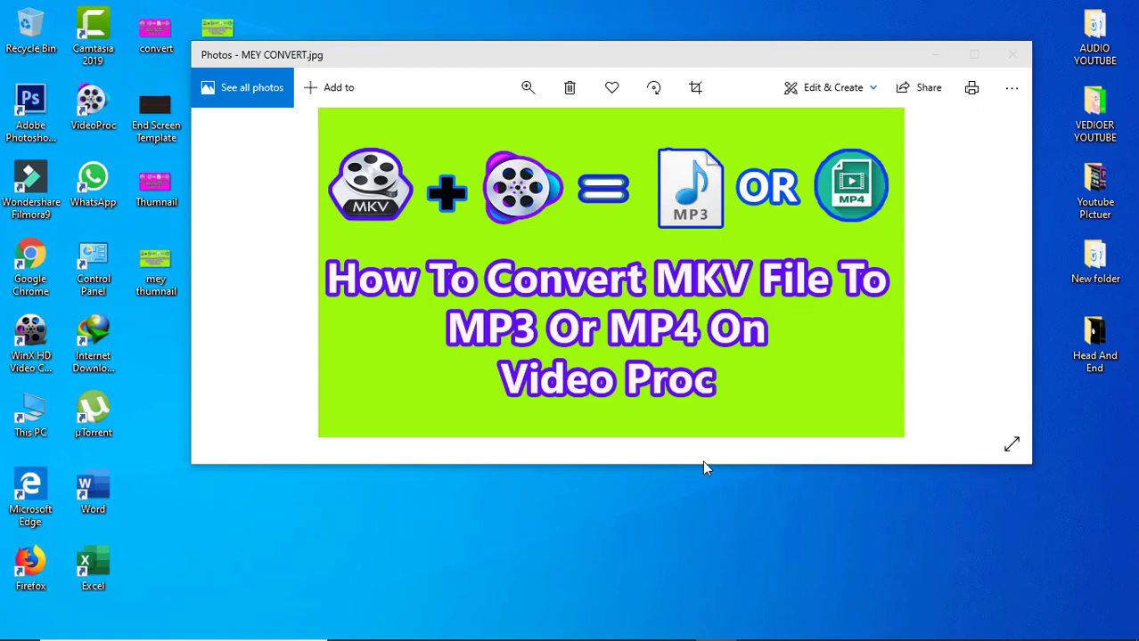
mouse_move(626, 450)
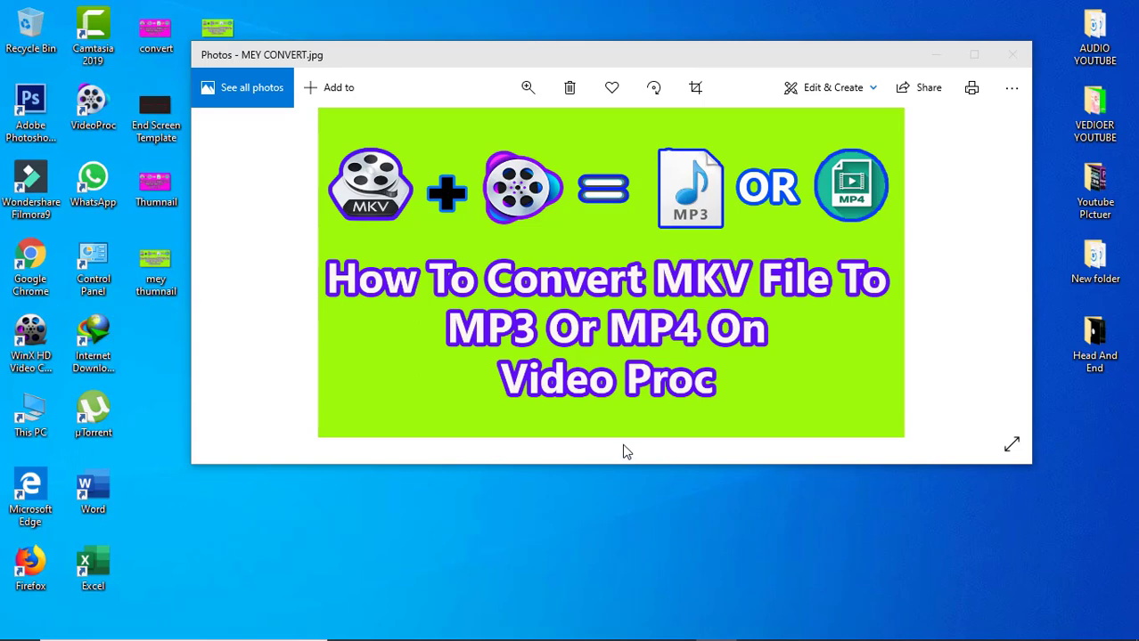
mouse_move(379, 294)
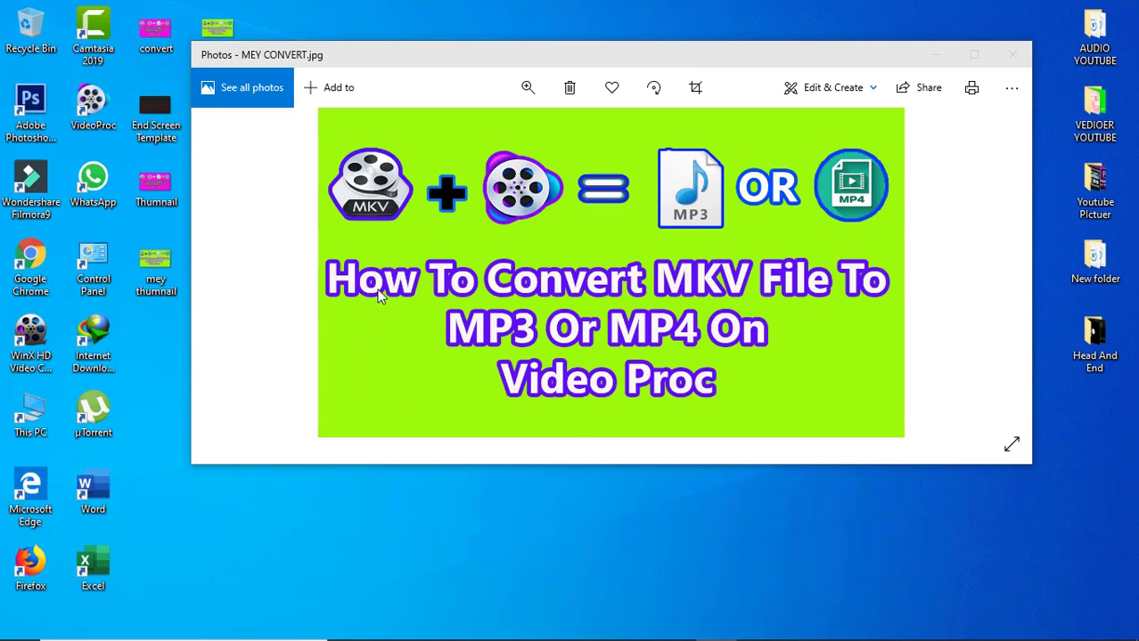
mouse_move(727, 303)
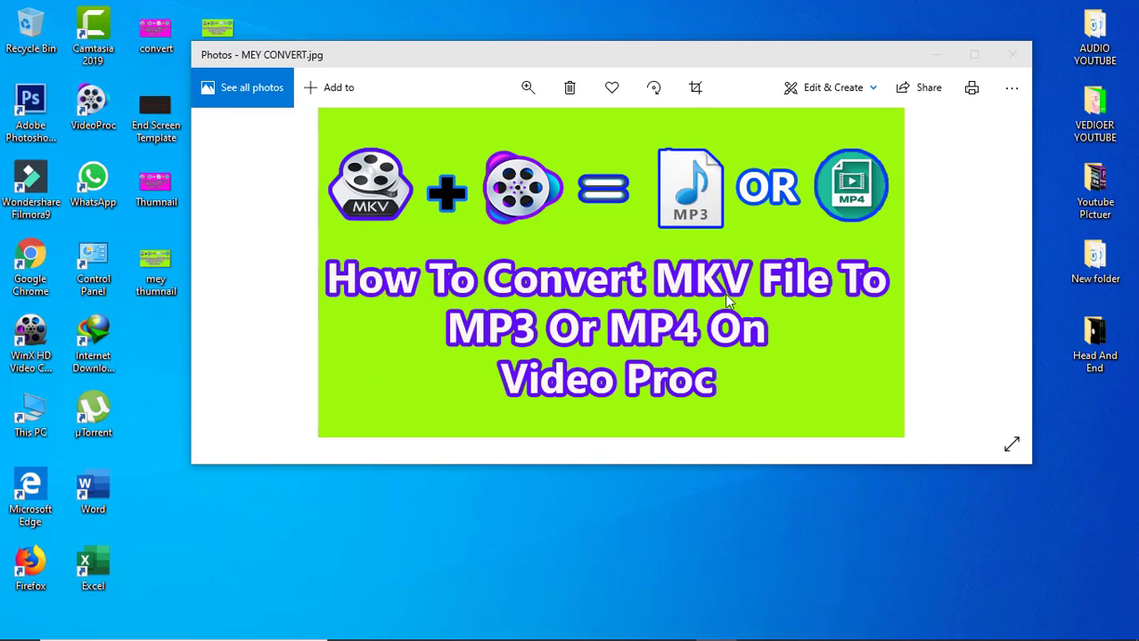
mouse_move(580, 359)
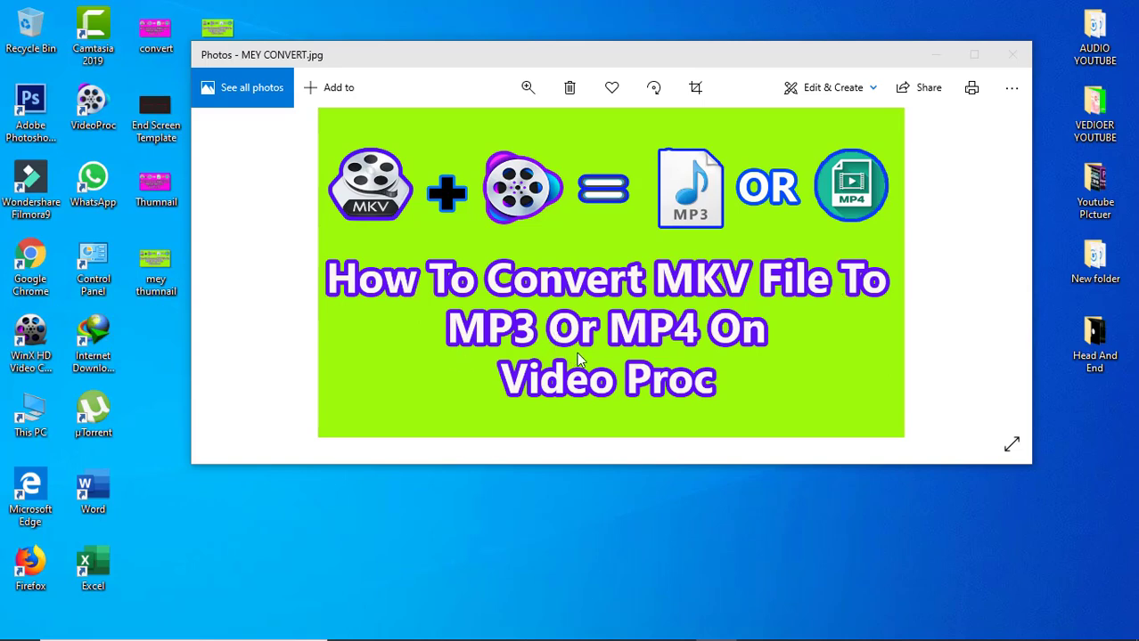
mouse_move(549, 403)
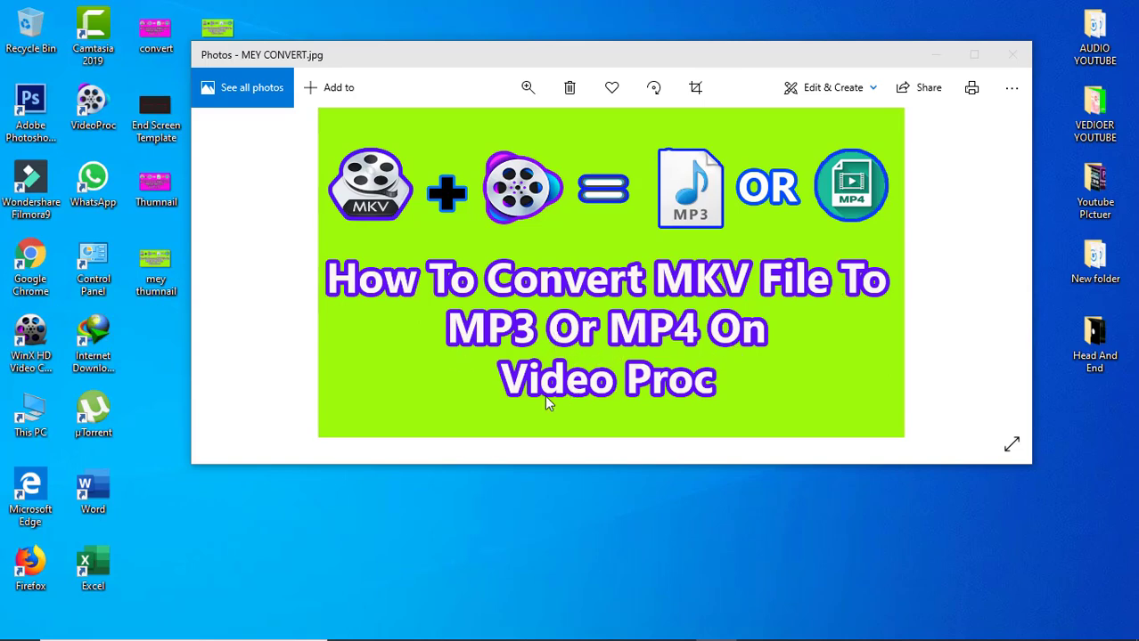
mouse_move(389, 194)
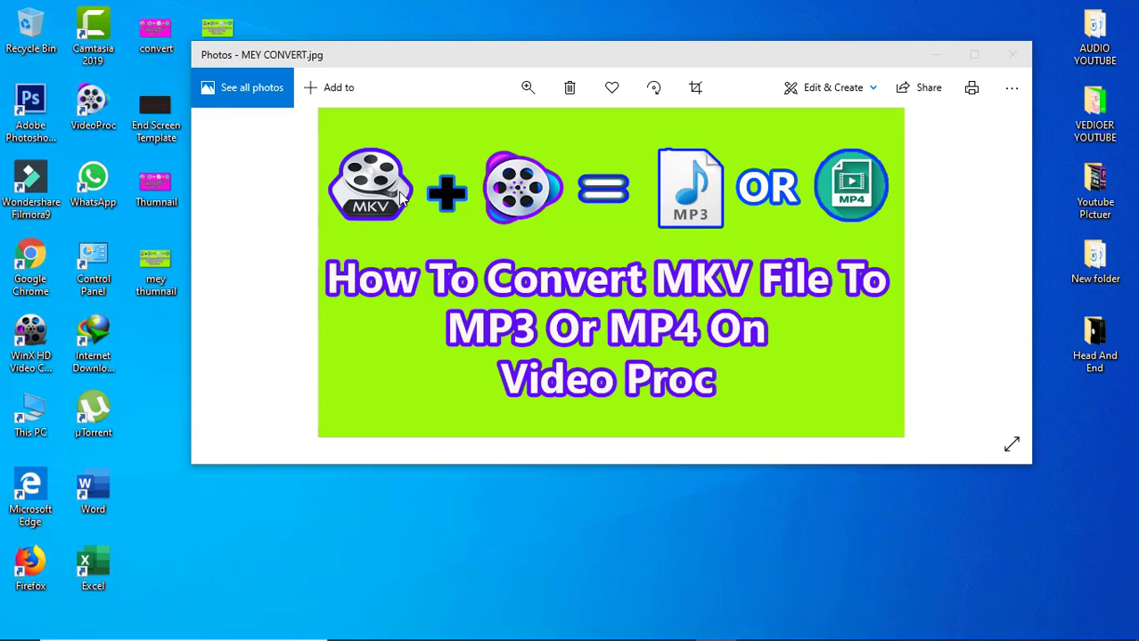
Step: Close the Photos image preview and bring up the Chrome YouTube window
left_click(1012, 55)
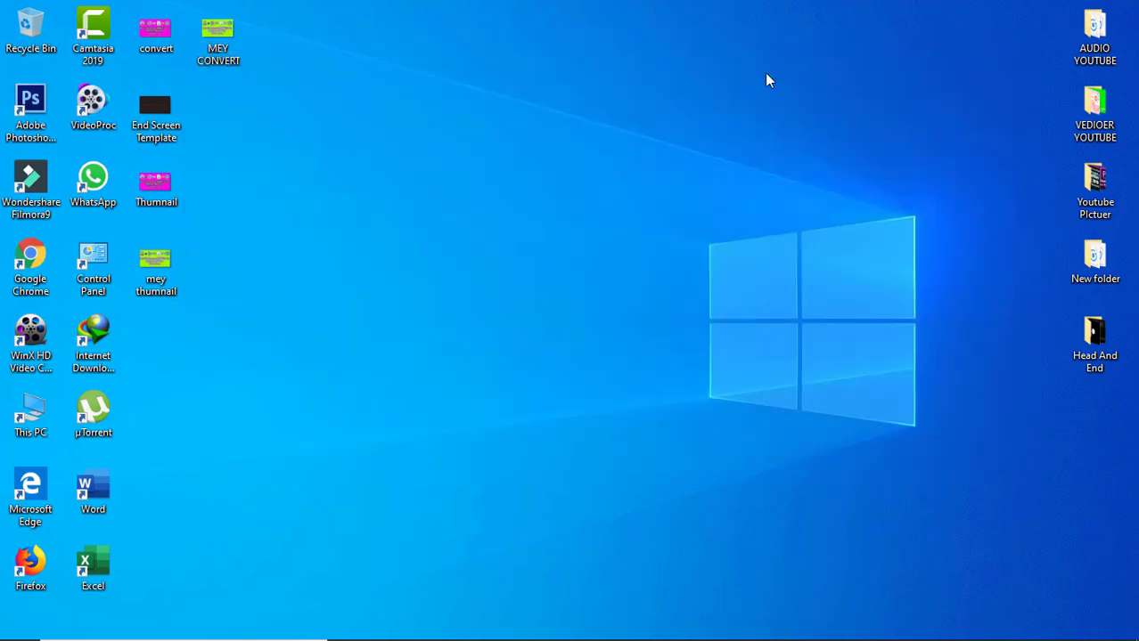
left_click(217, 27)
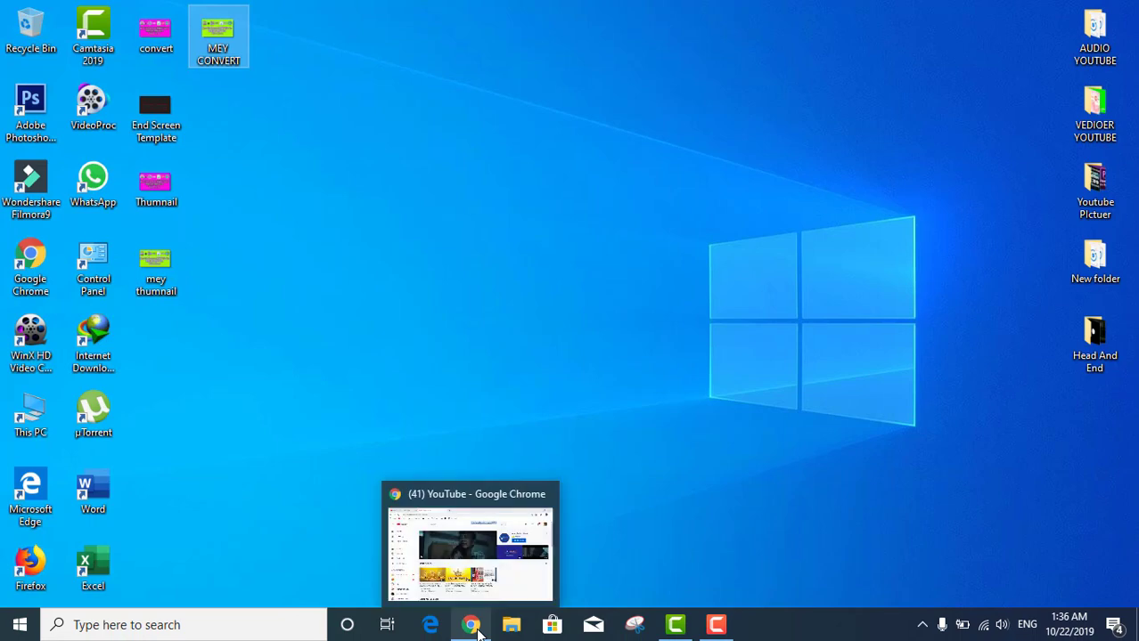
left_click(463, 625)
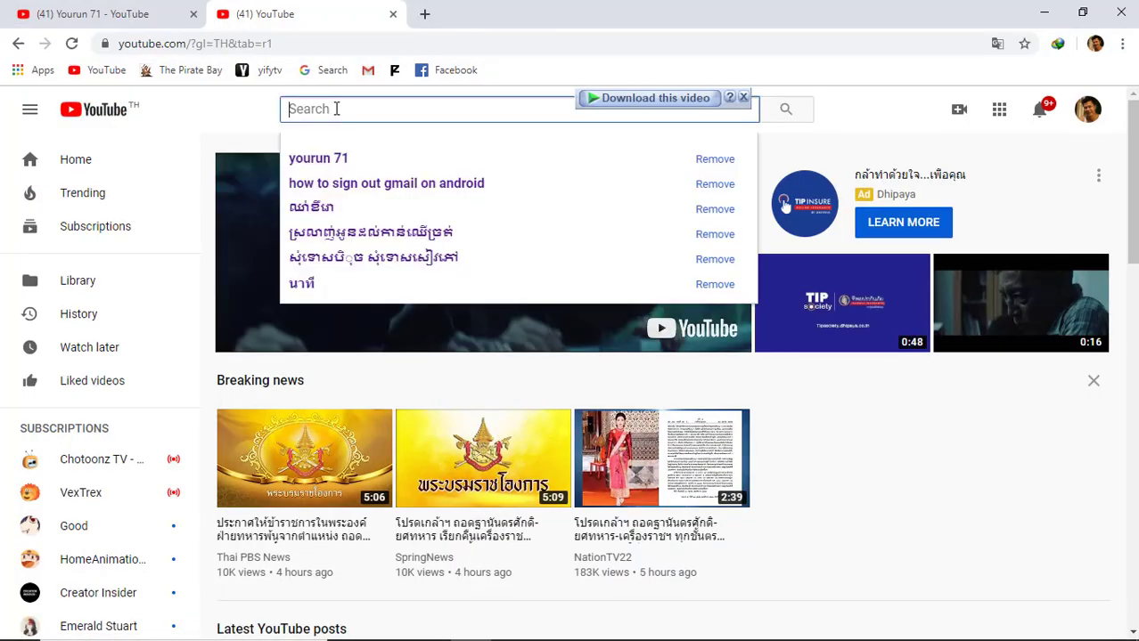
Step: Search 'old town road', open the Lil Nas X remix, skip the ad and pause
type("o")
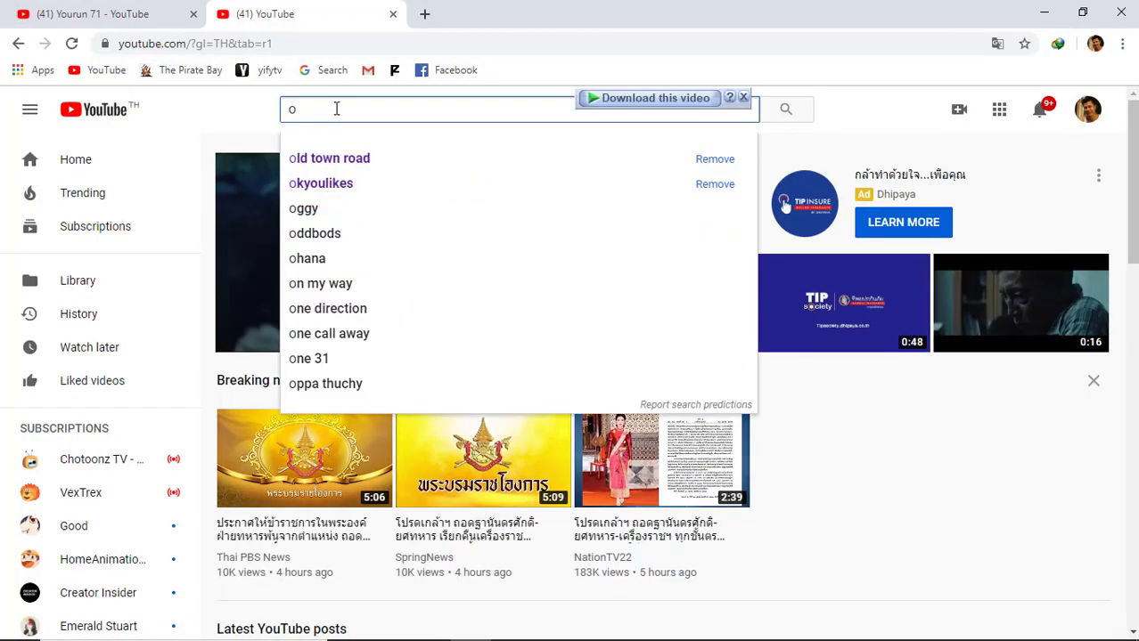
type("l")
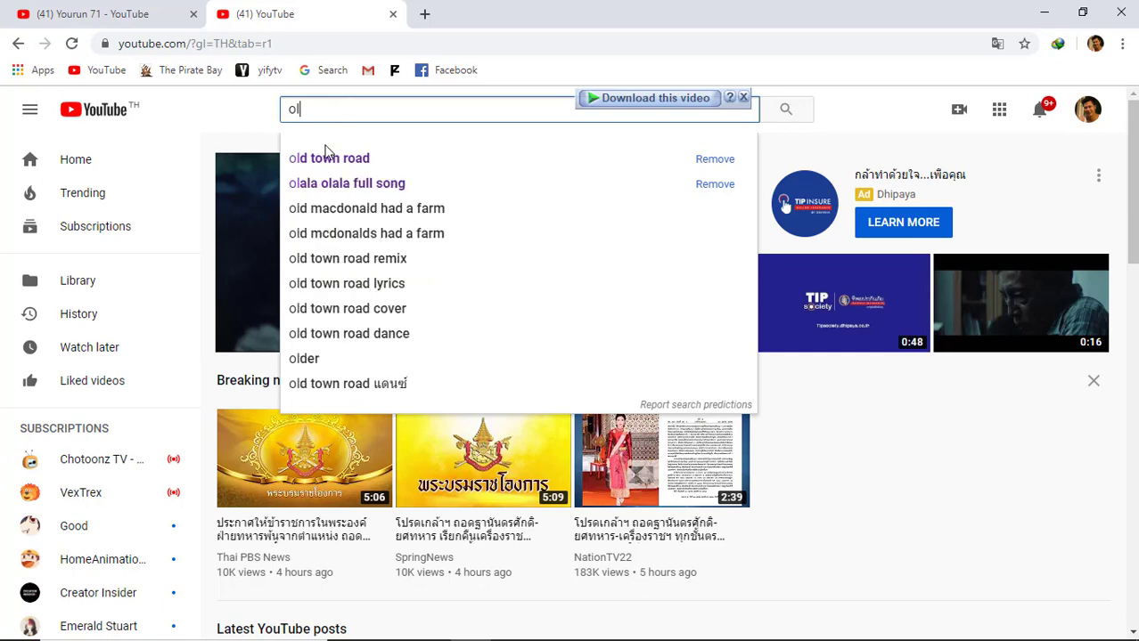
left_click(328, 158)
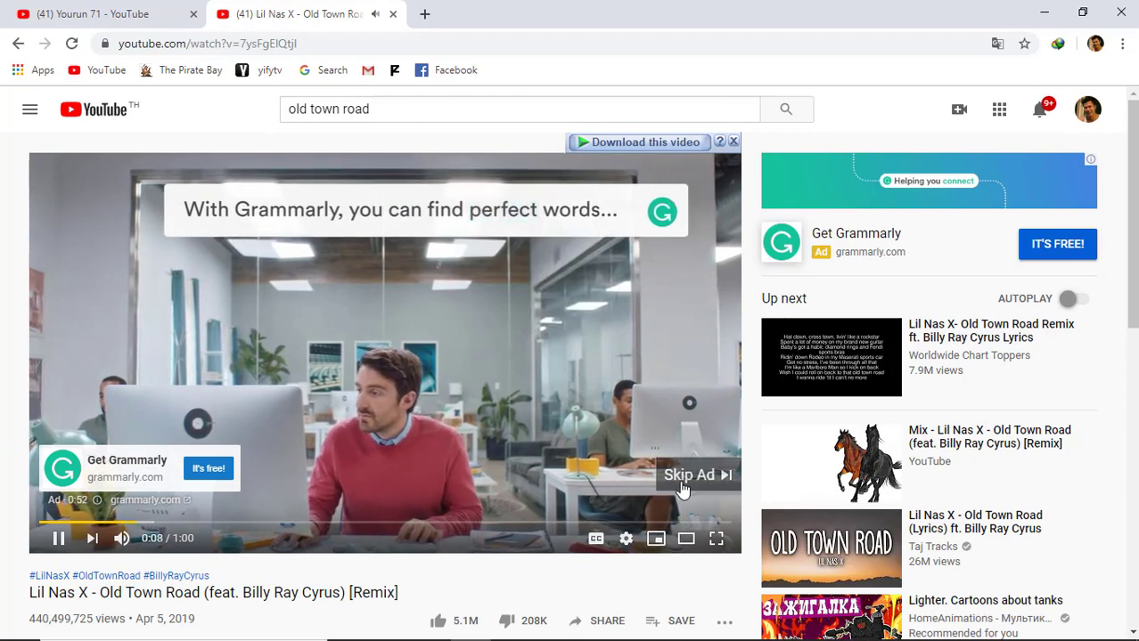
left_click(690, 474)
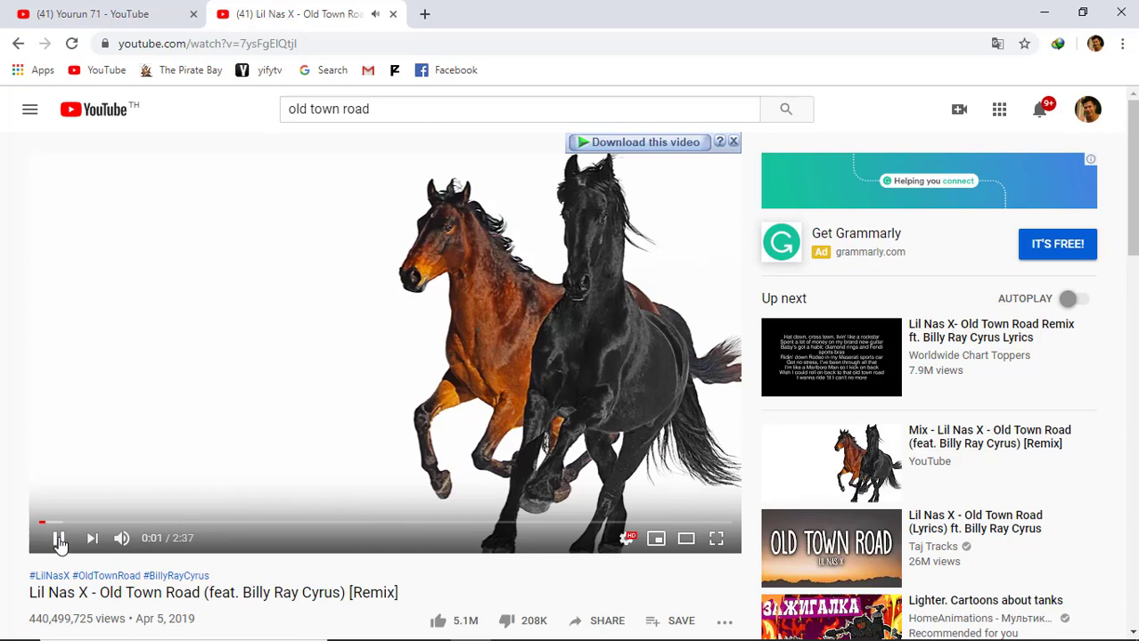
left_click(59, 538)
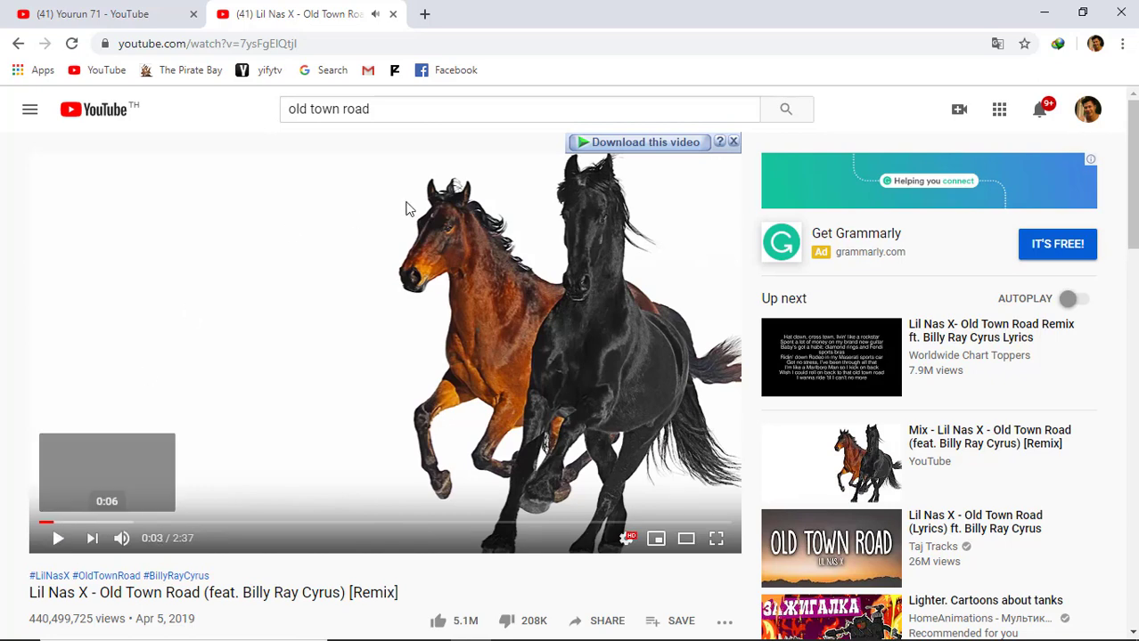
mouse_move(596, 146)
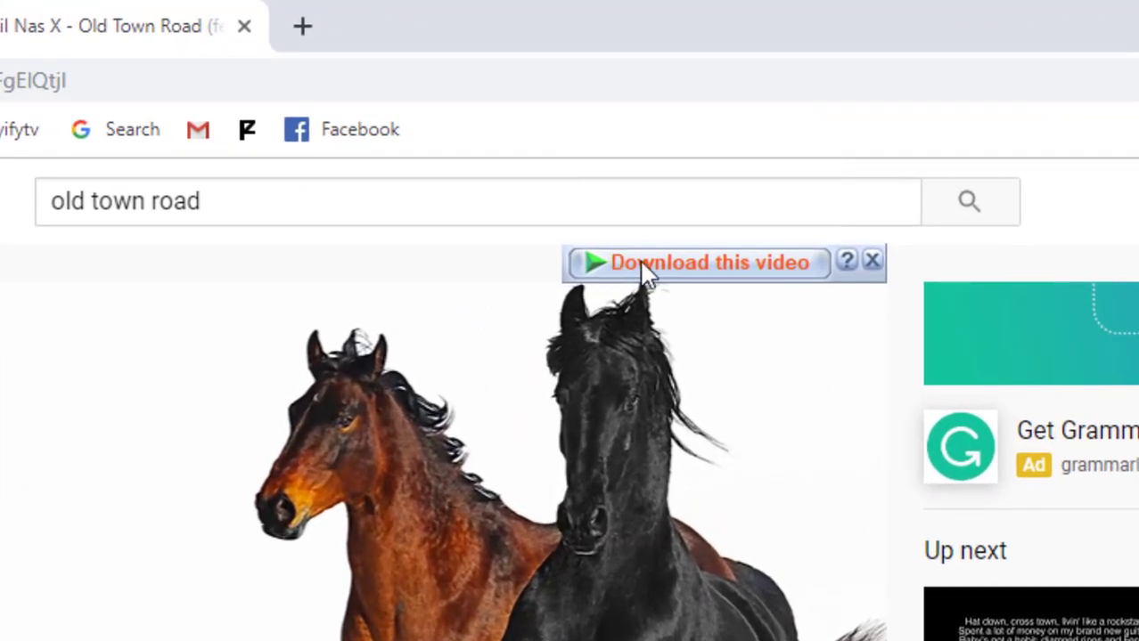
Step: Pick an MKV quality in Internet Download Manager and start the Old Town Road download
left_click(704, 262)
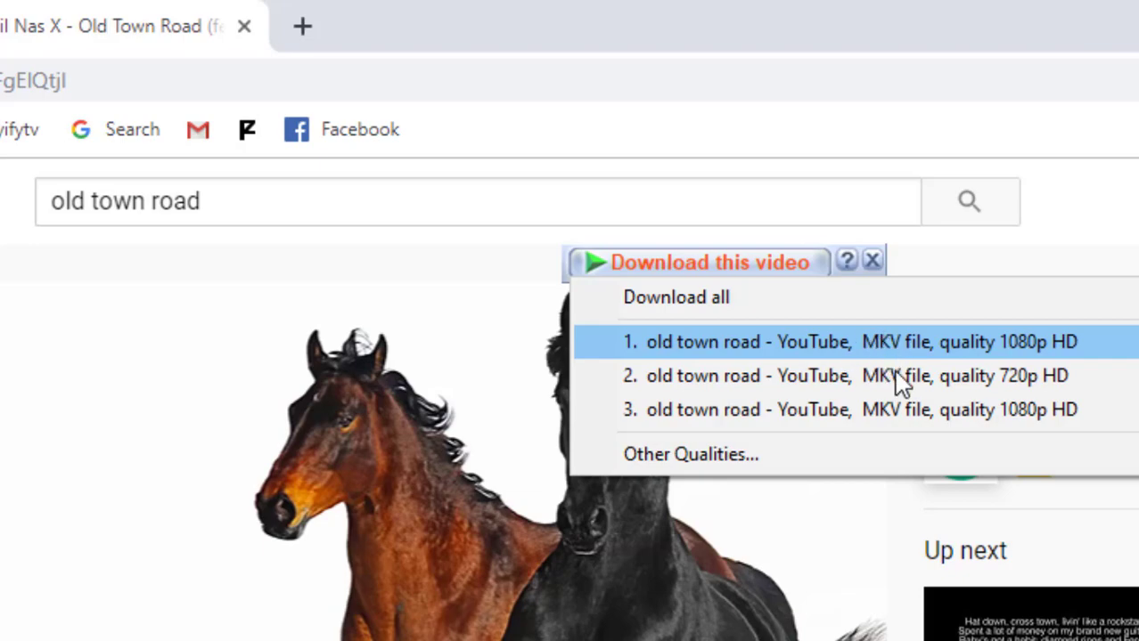
mouse_move(902, 353)
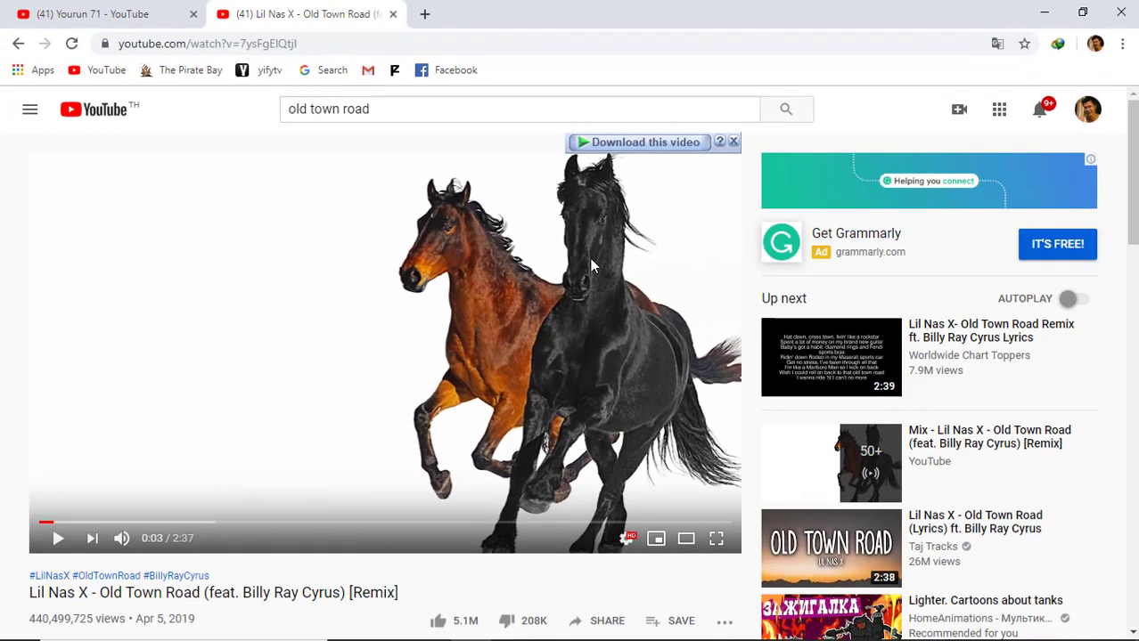
left_click(637, 142)
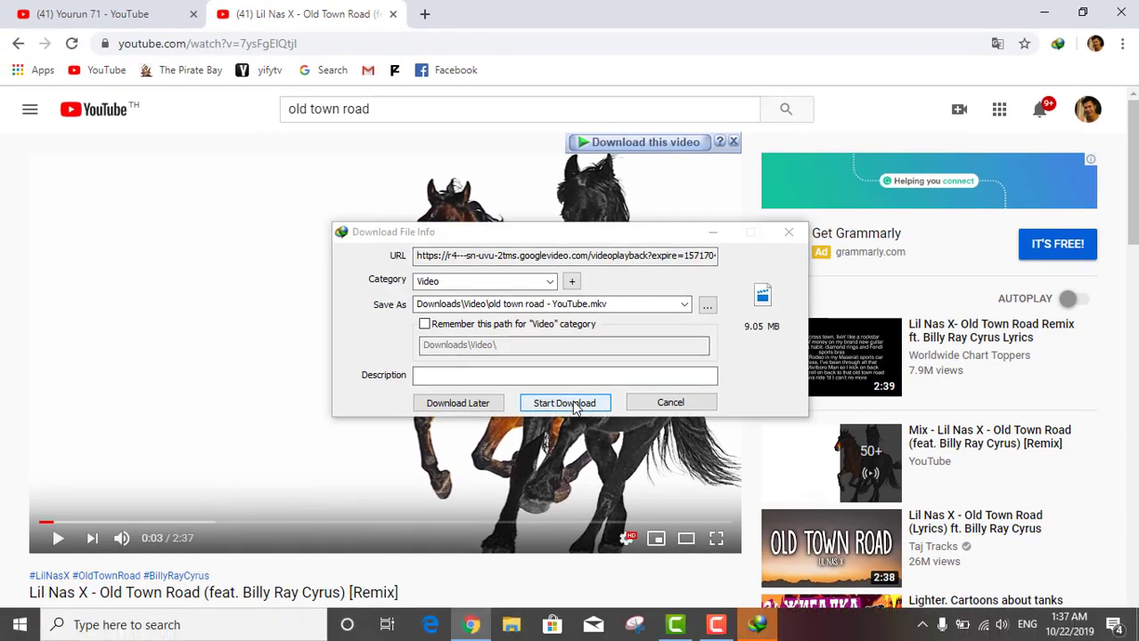
left_click(564, 403)
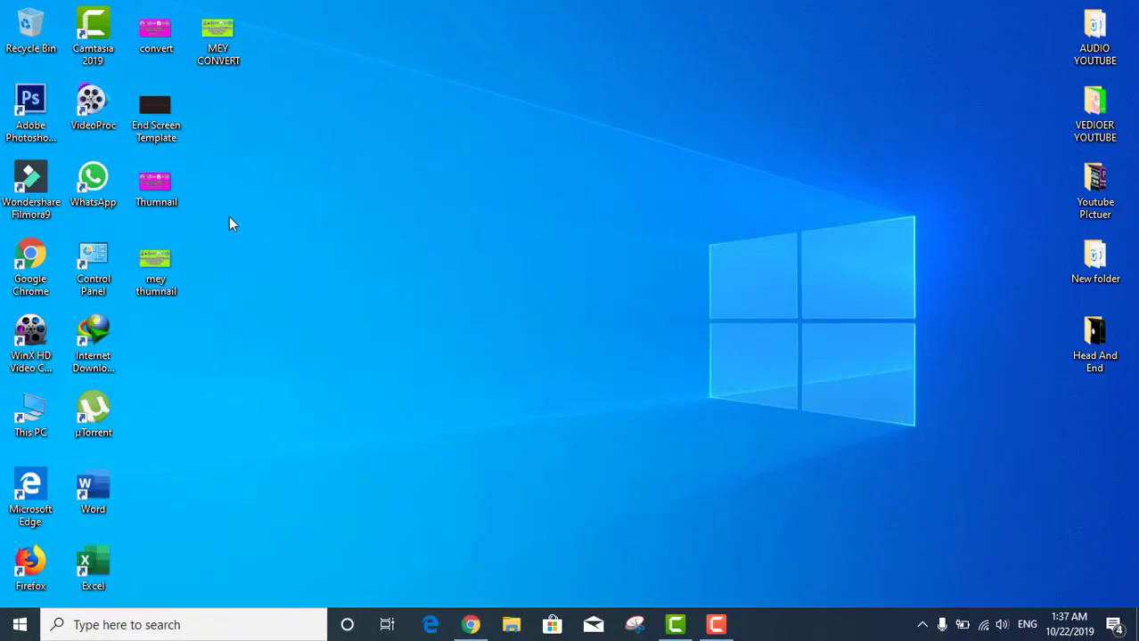
Step: Browse This PC > Downloads > Video to reach the downloaded MKV
left_click(29, 415)
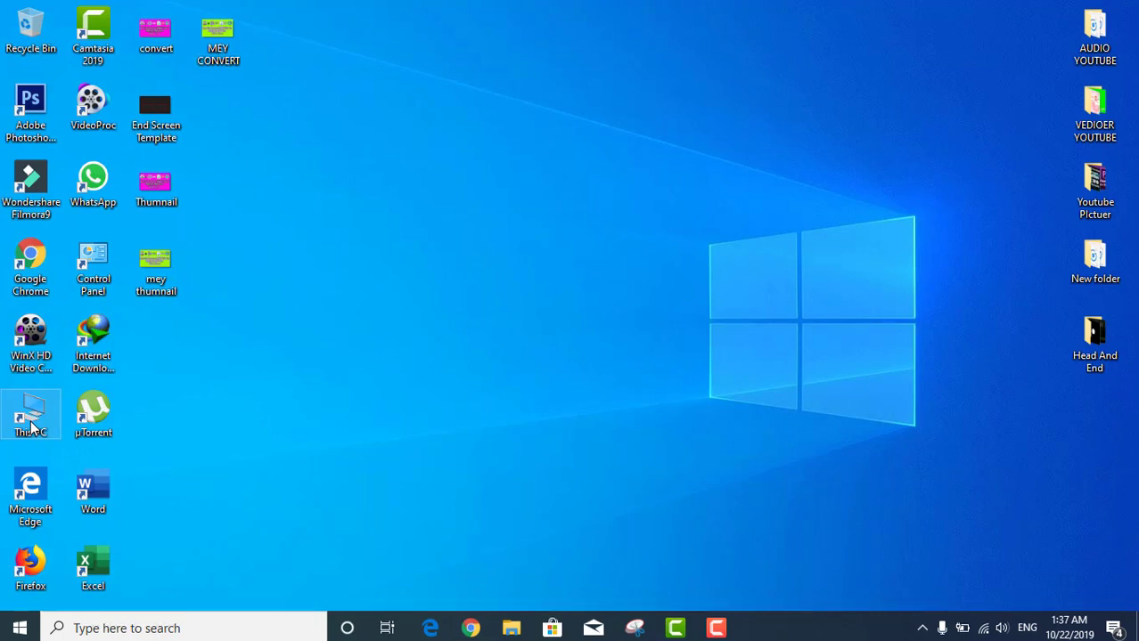
double_click(31, 411)
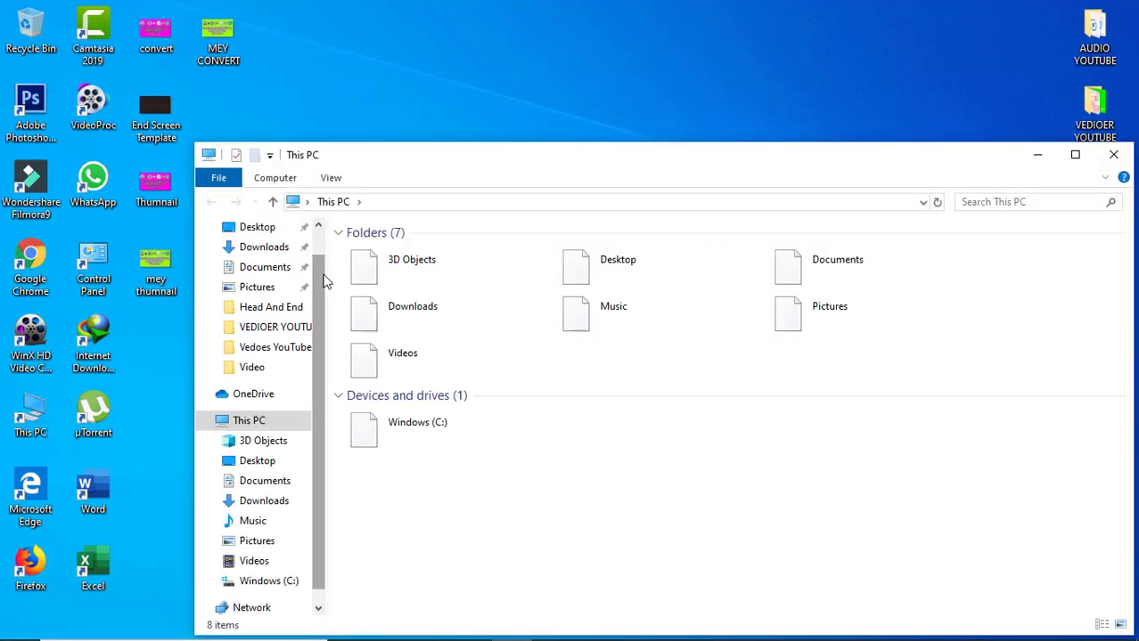
double_click(412, 305)
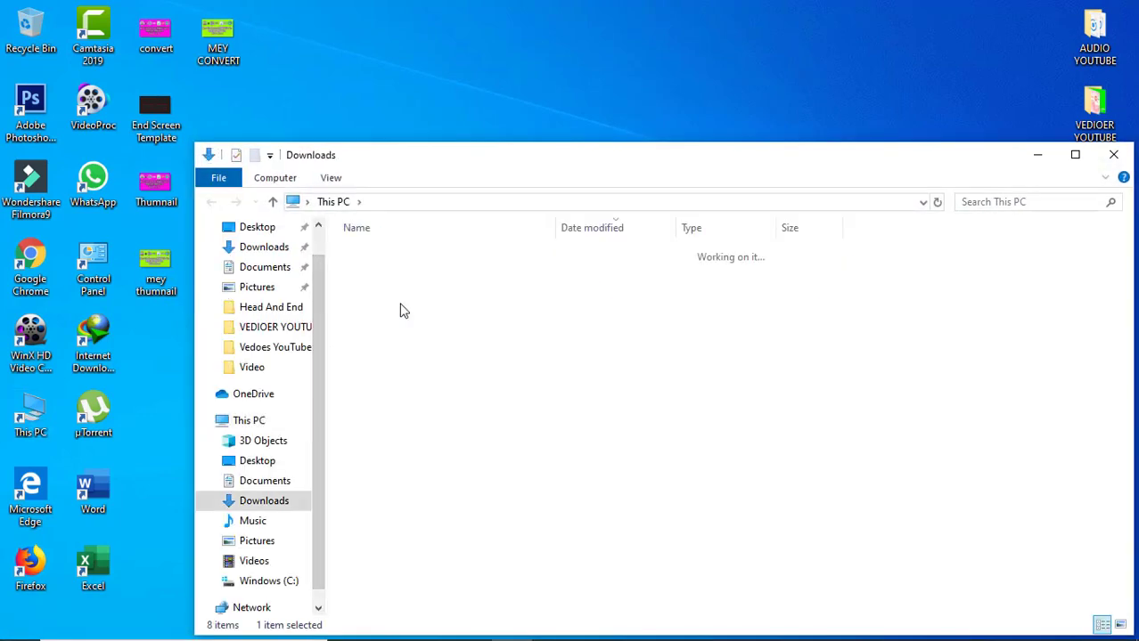
double_click(251, 367)
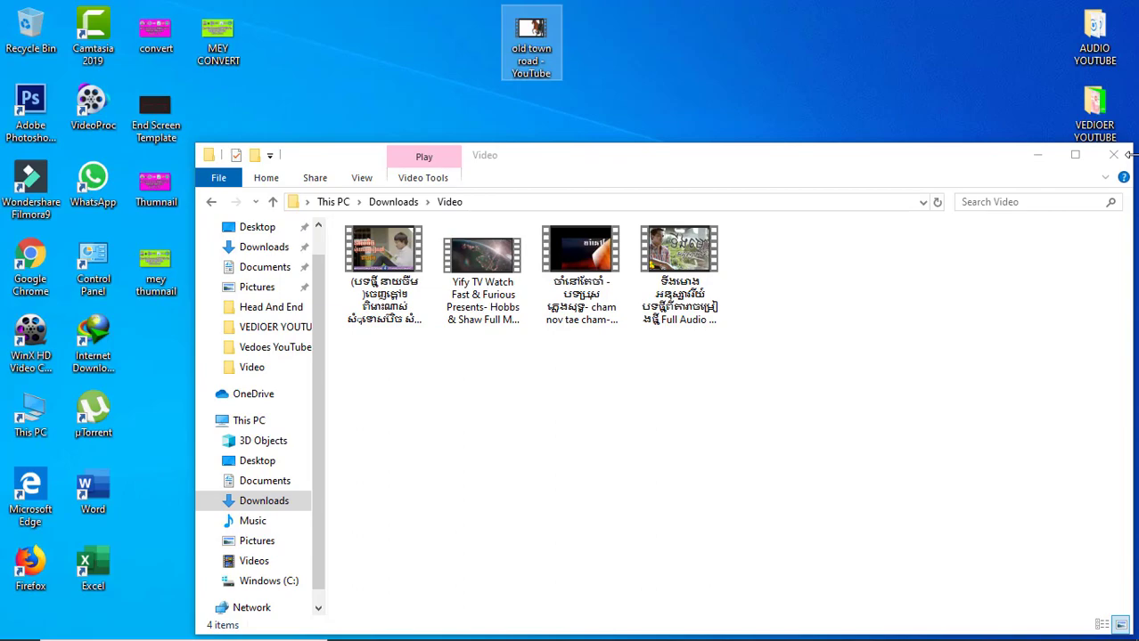
Step: Close Explorer, play the Old Town Road MKV from the desktop, then close the player
left_click(1112, 155)
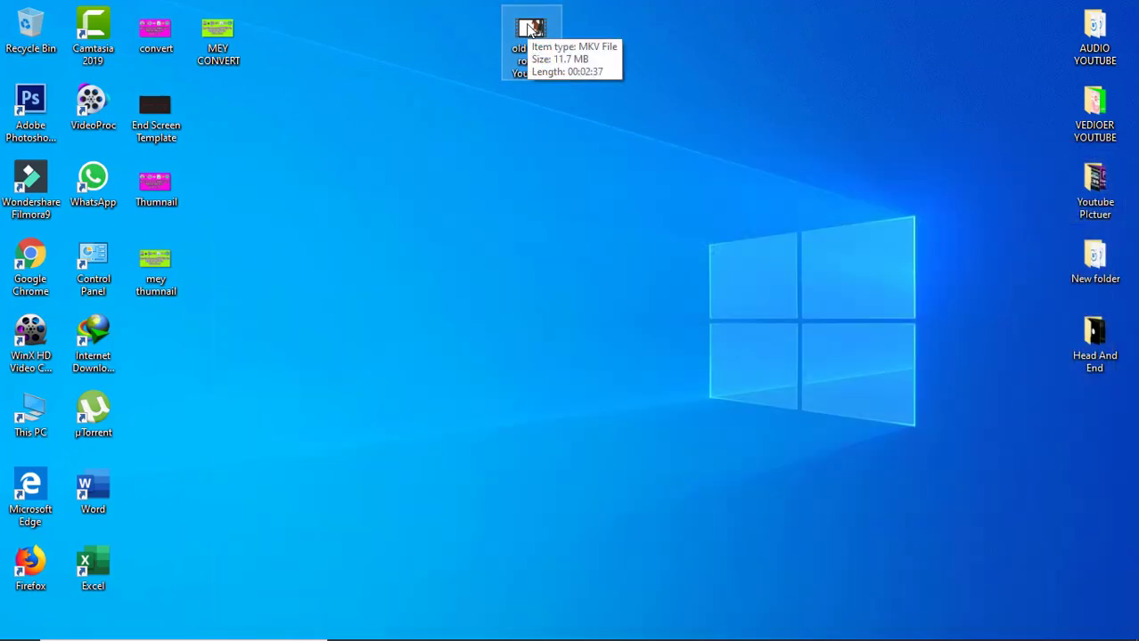
double_click(524, 25)
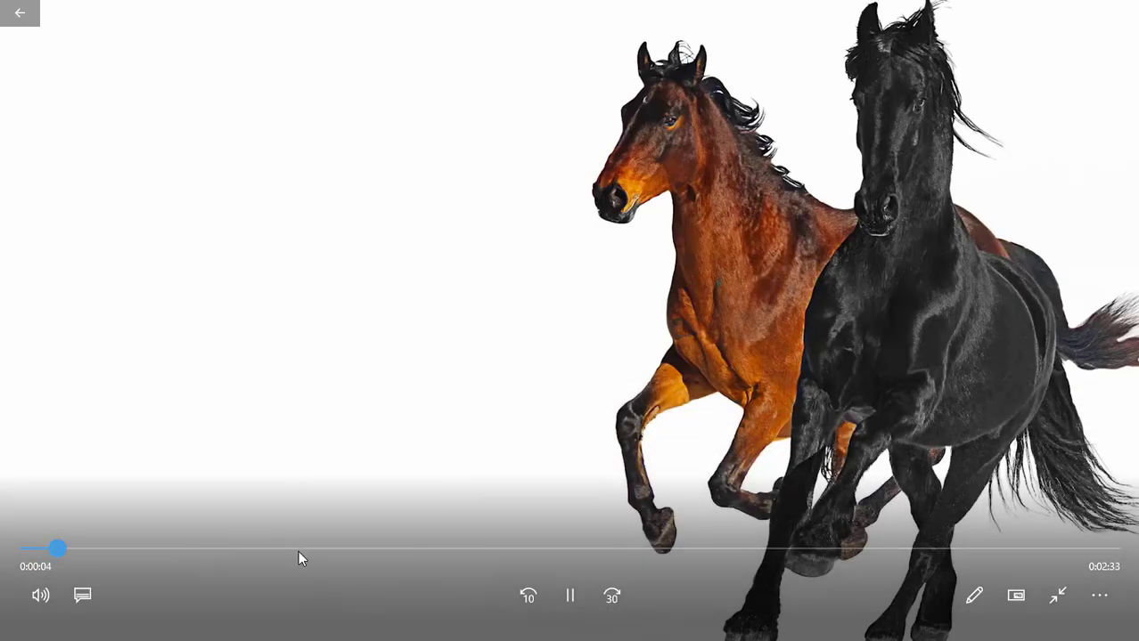
left_click(569, 596)
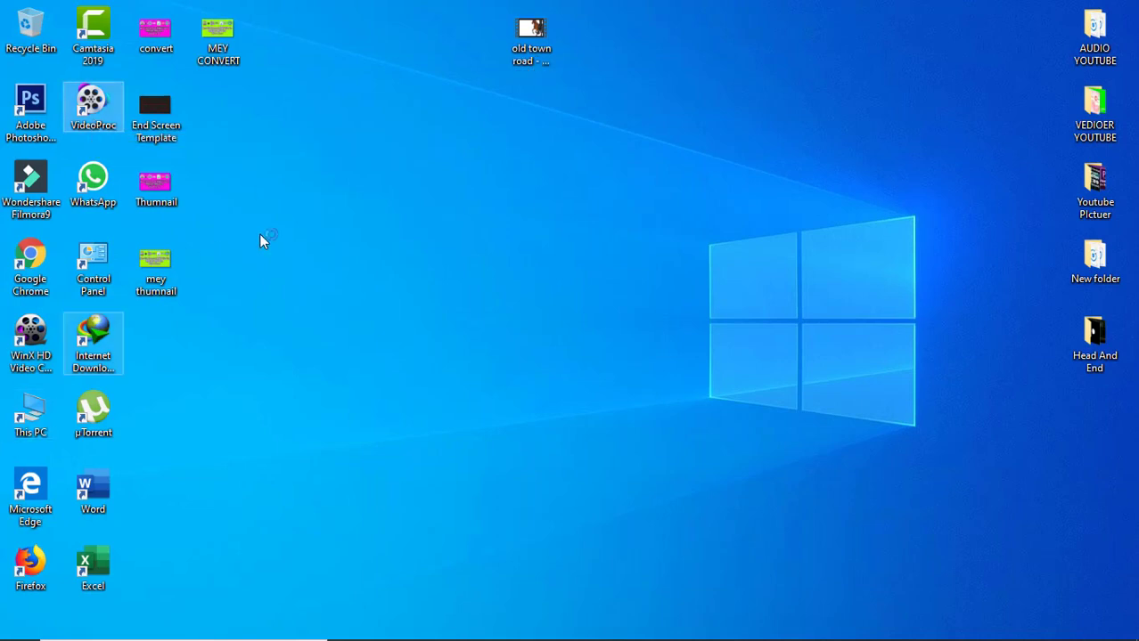
Step: Launch VideoProc, dismiss the Time-limited Offer update popup, and return to Chrome
double_click(93, 98)
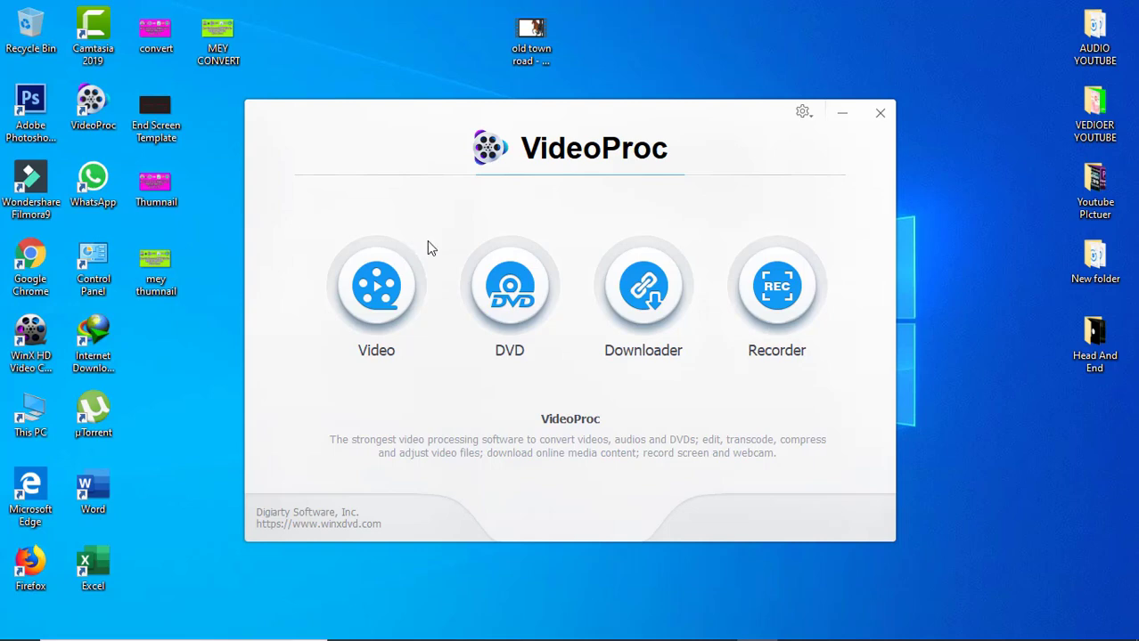
mouse_move(575, 235)
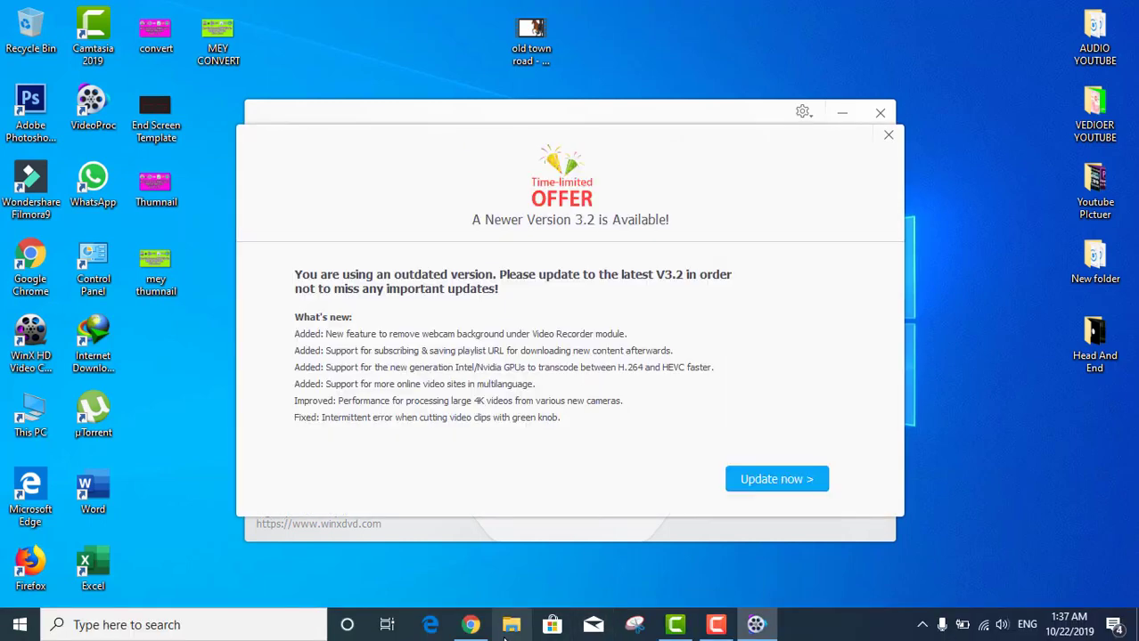
left_click(888, 134)
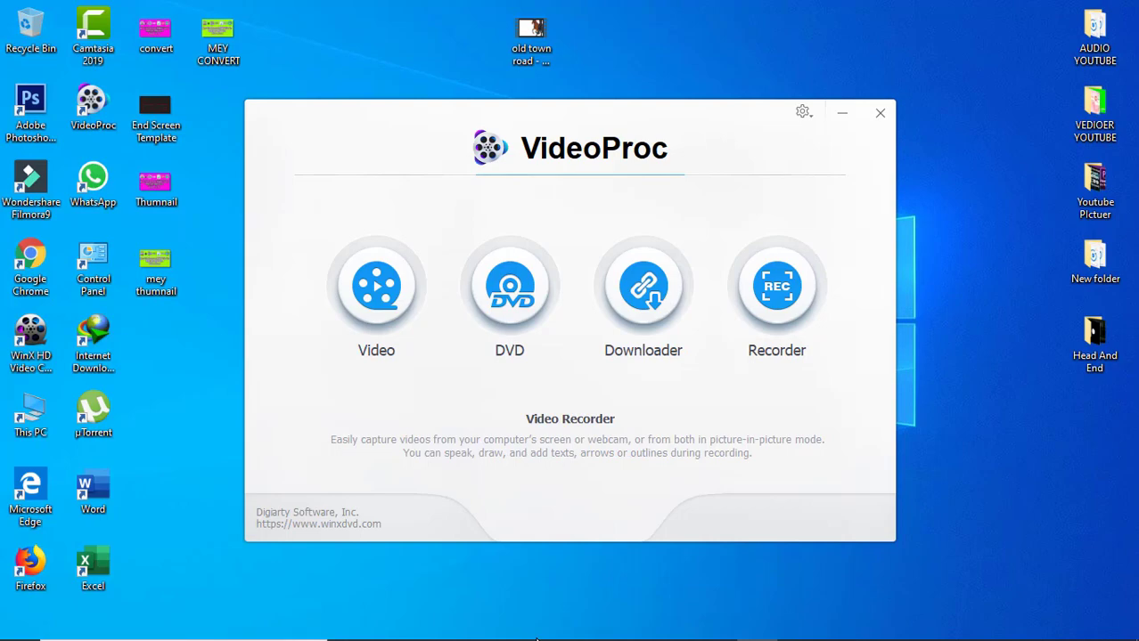
left_click(471, 625)
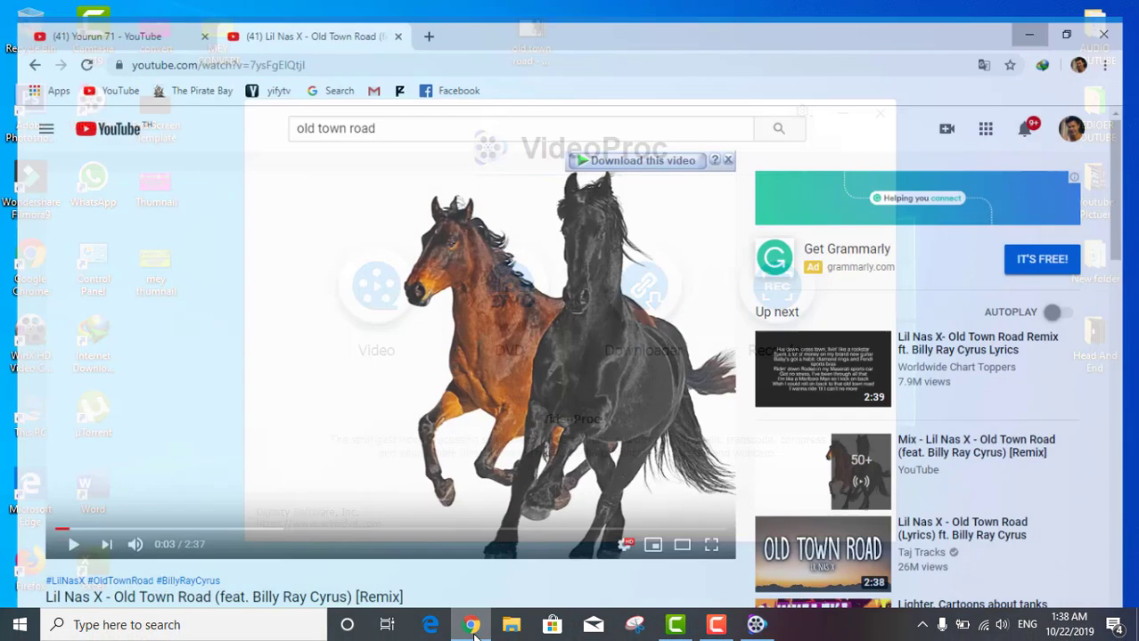
Step: Open the VideoProc install video from the channel's video list
left_click(107, 38)
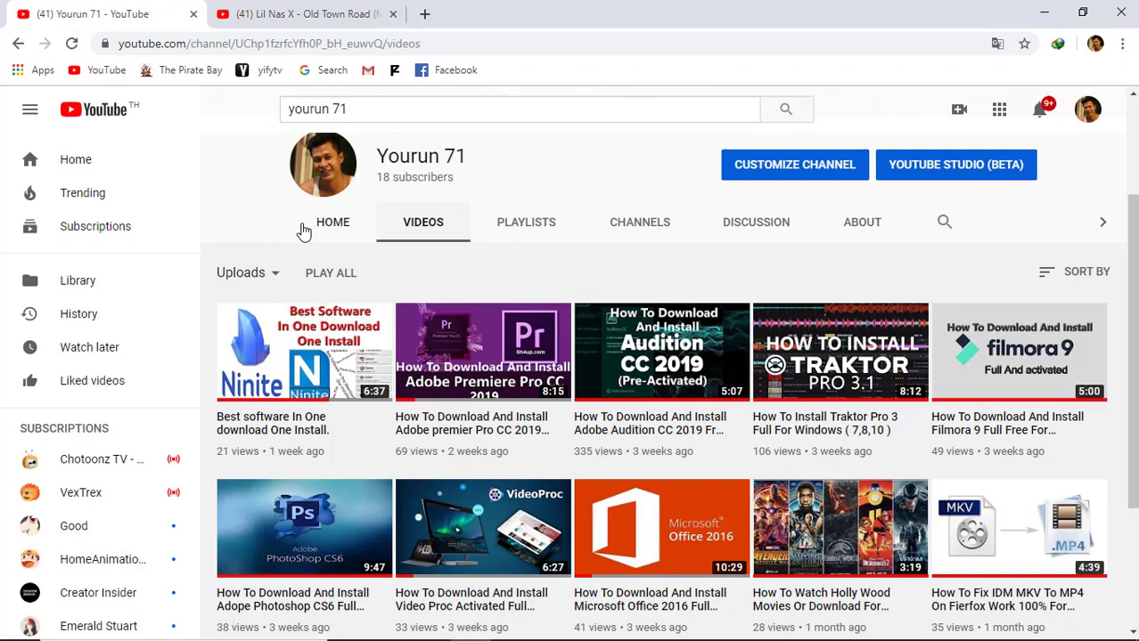
mouse_move(453, 270)
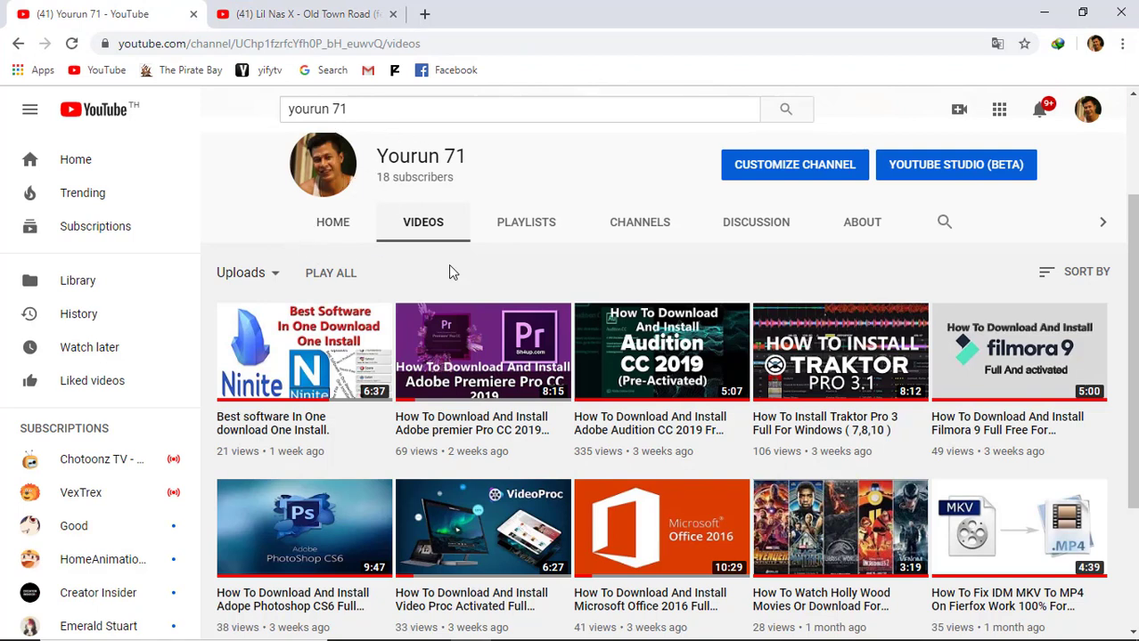
scroll("down", 3)
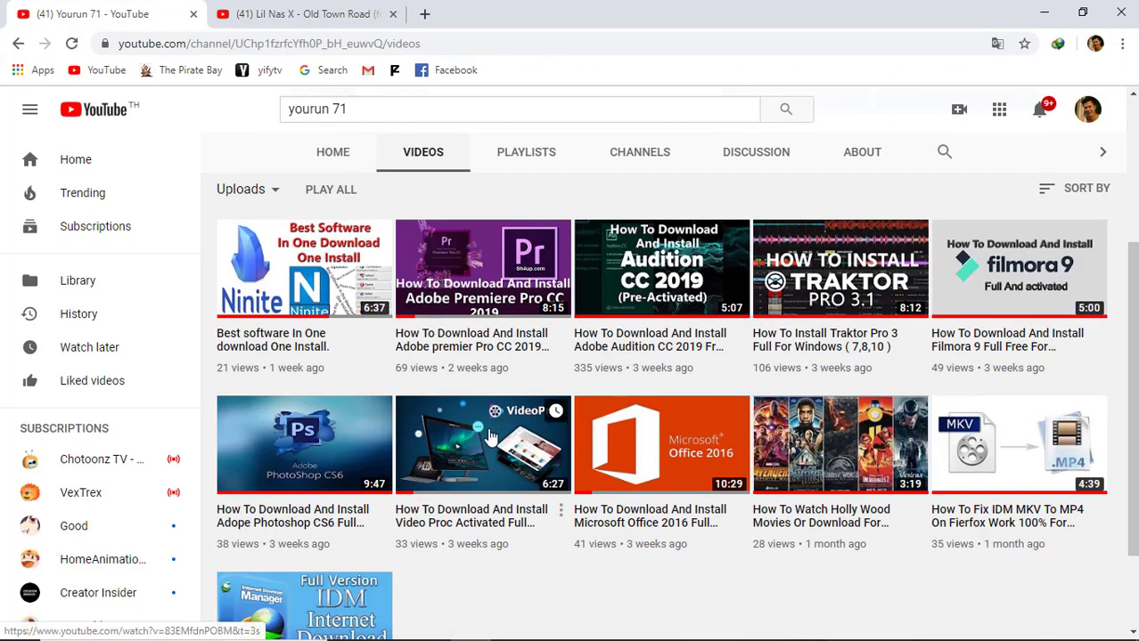
mouse_move(517, 483)
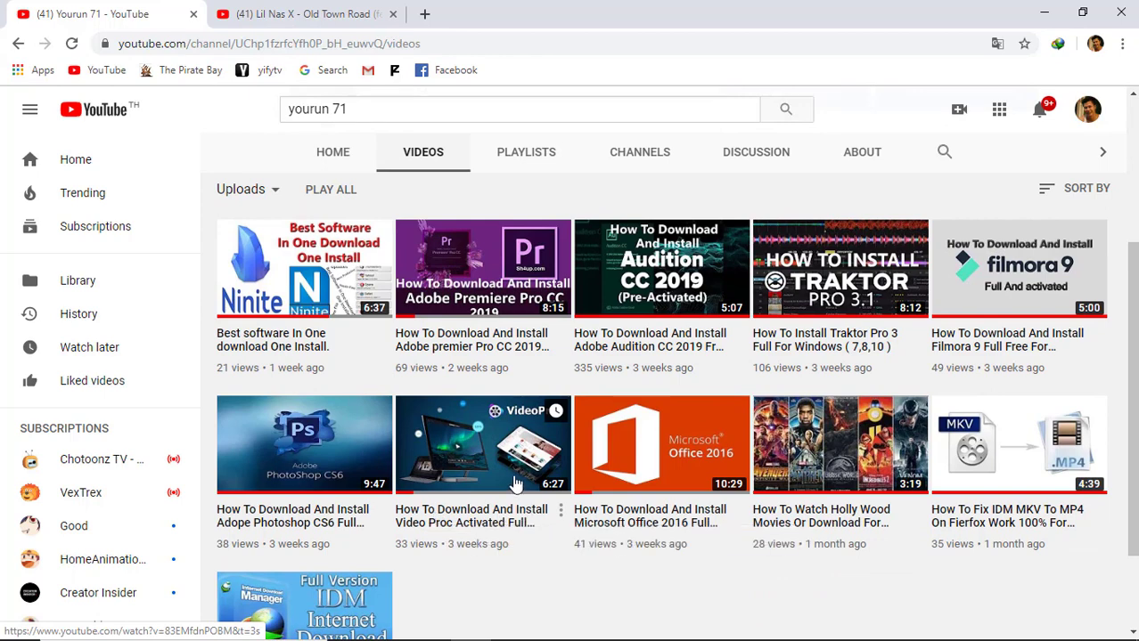
left_click(483, 445)
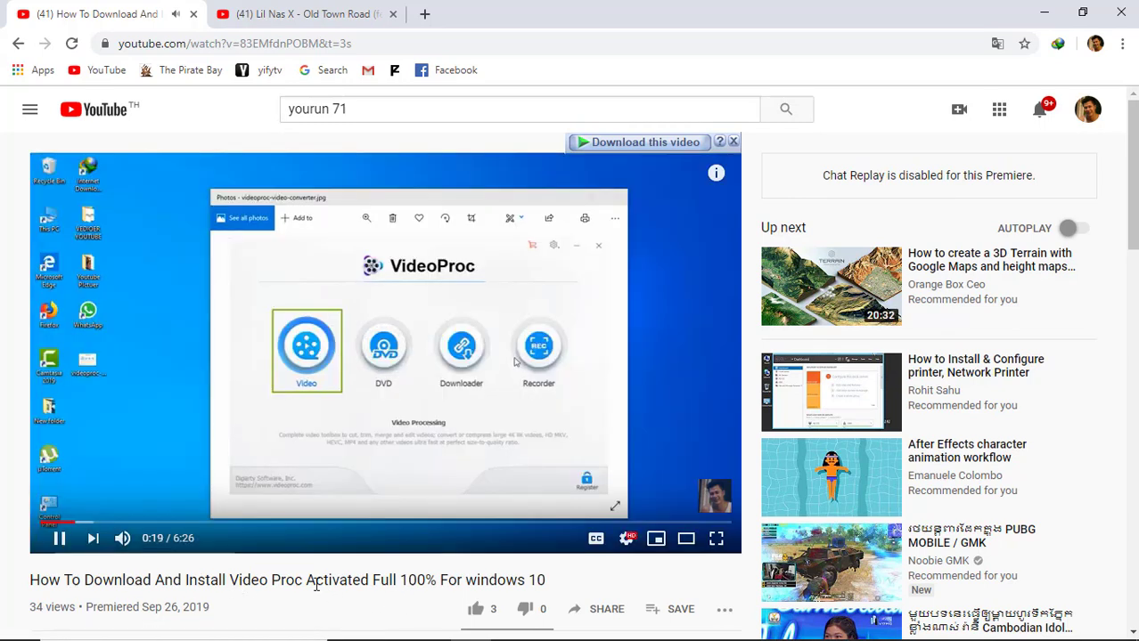
Step: Scroll down and expand the install video's full description with SHOW MORE
scroll("down", 3)
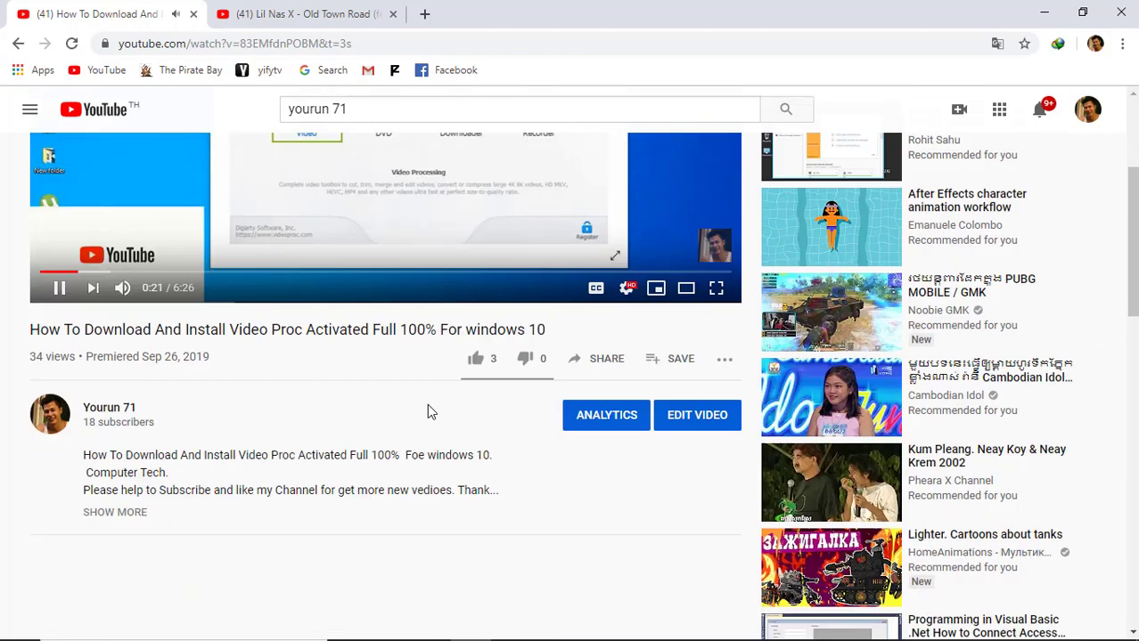
scroll("down", 3)
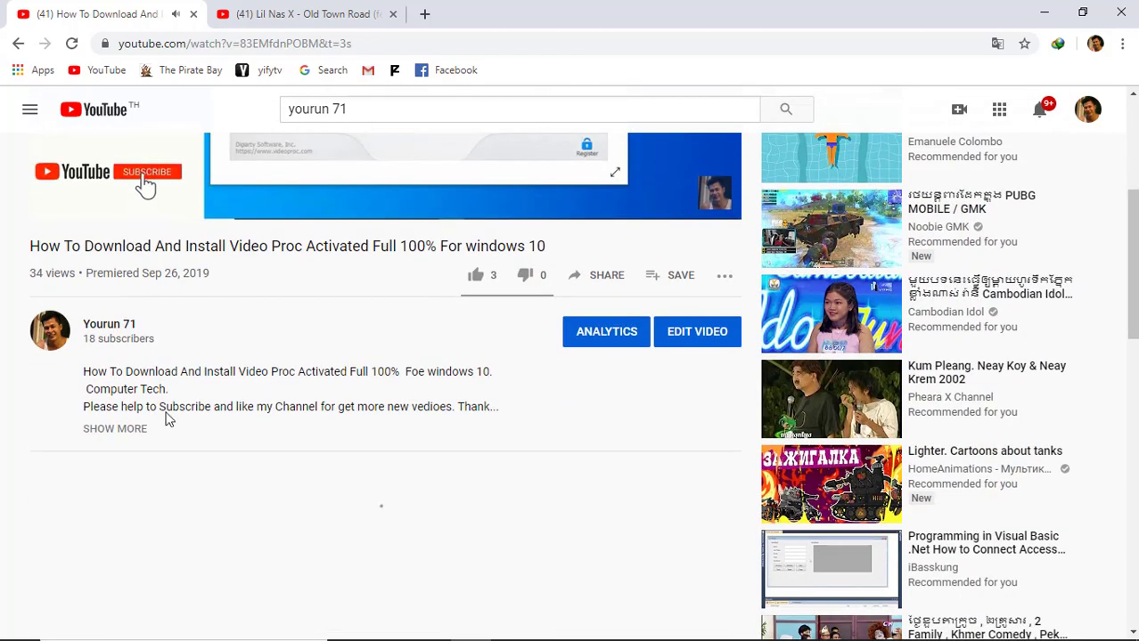
left_click(147, 171)
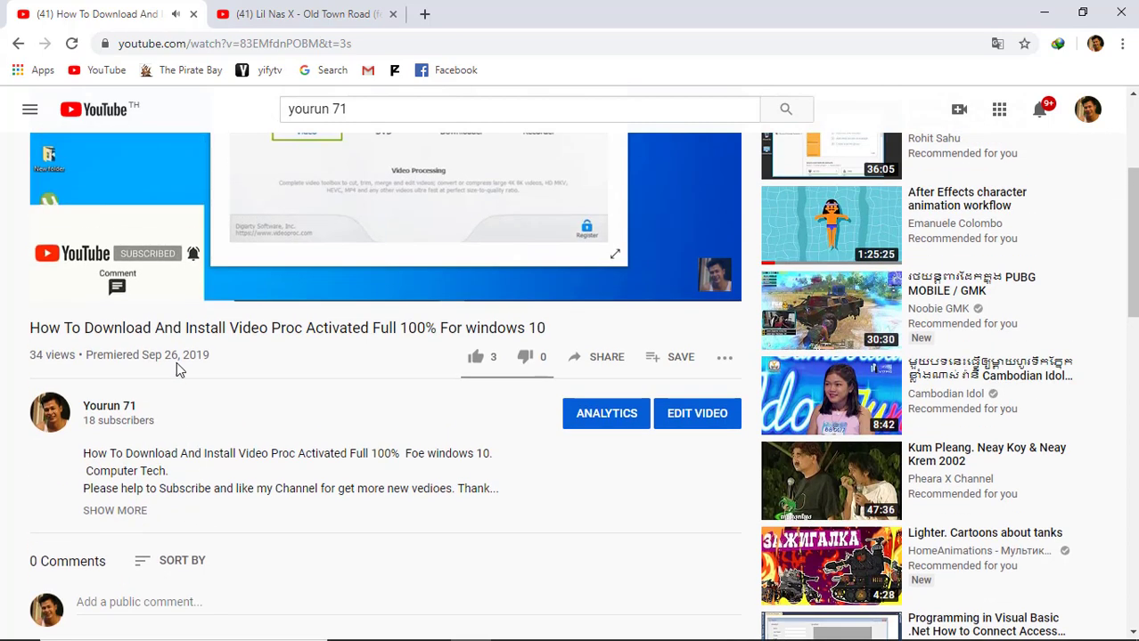
left_click(114, 511)
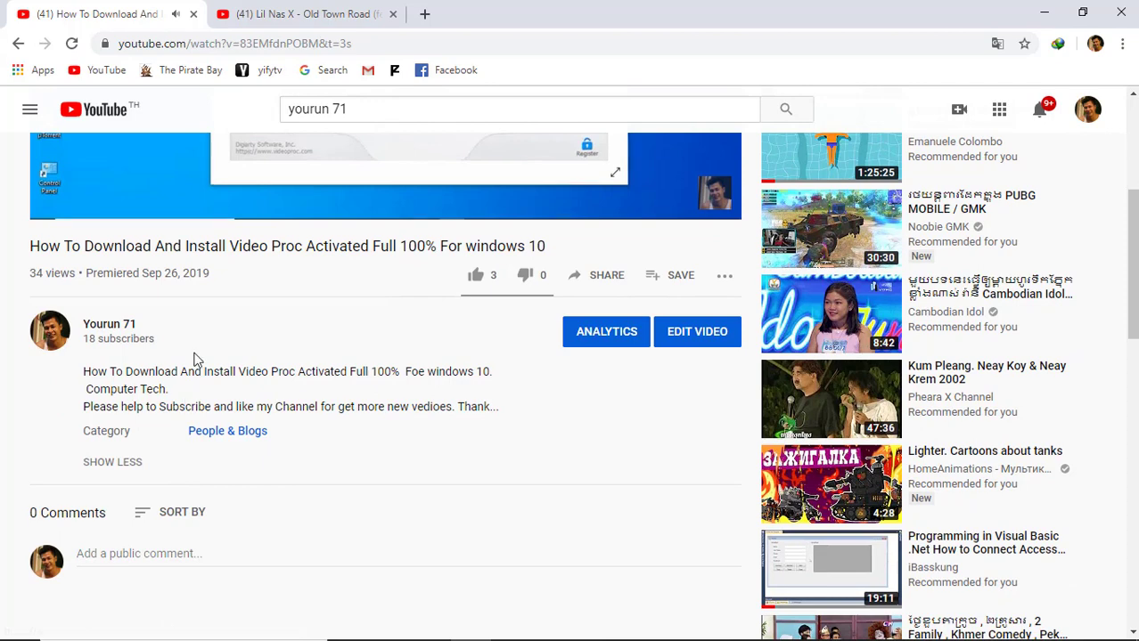
scroll("down", 3)
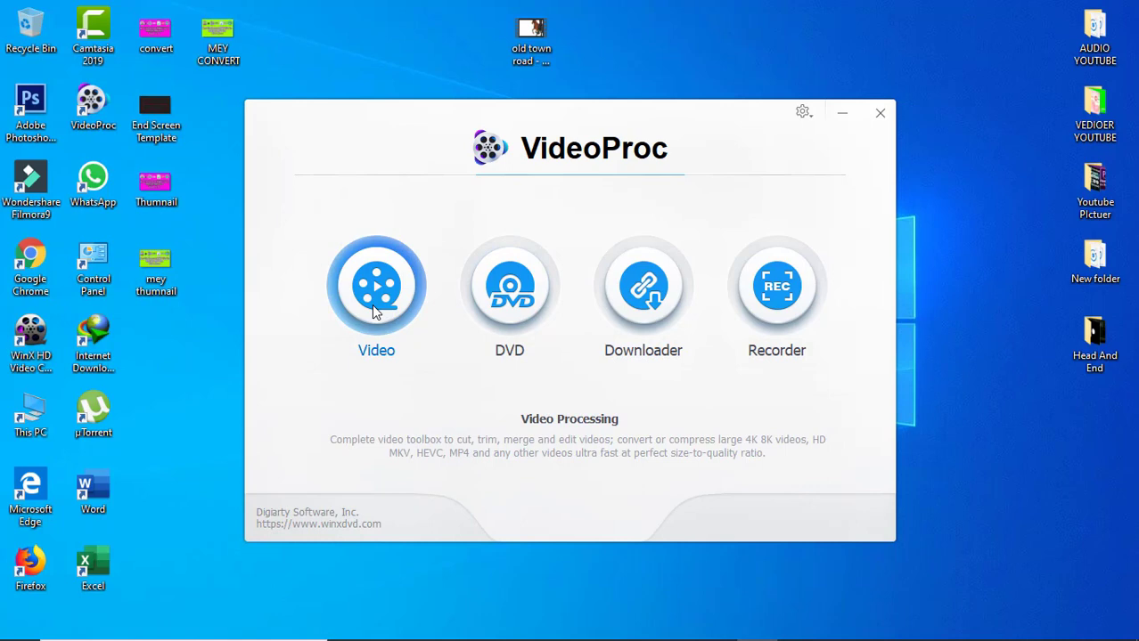
Step: Open VideoProc's Video workspace from the start screen
left_click(376, 285)
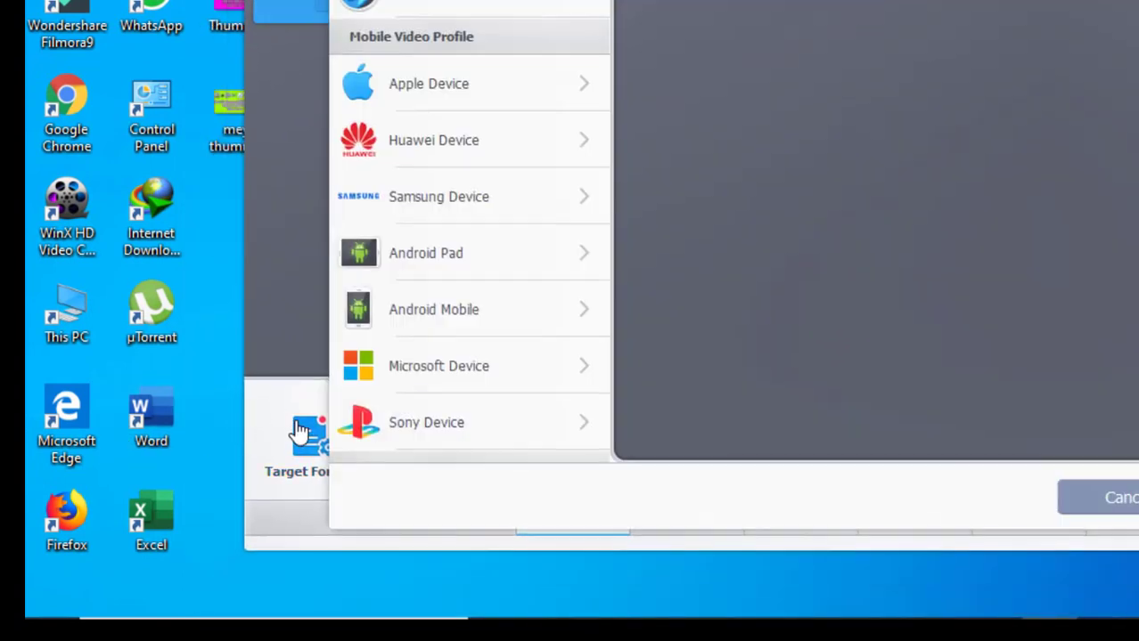
Step: Choose Music > MP3 as the target format, also searching 'mp3' in the profile search
left_click(303, 175)
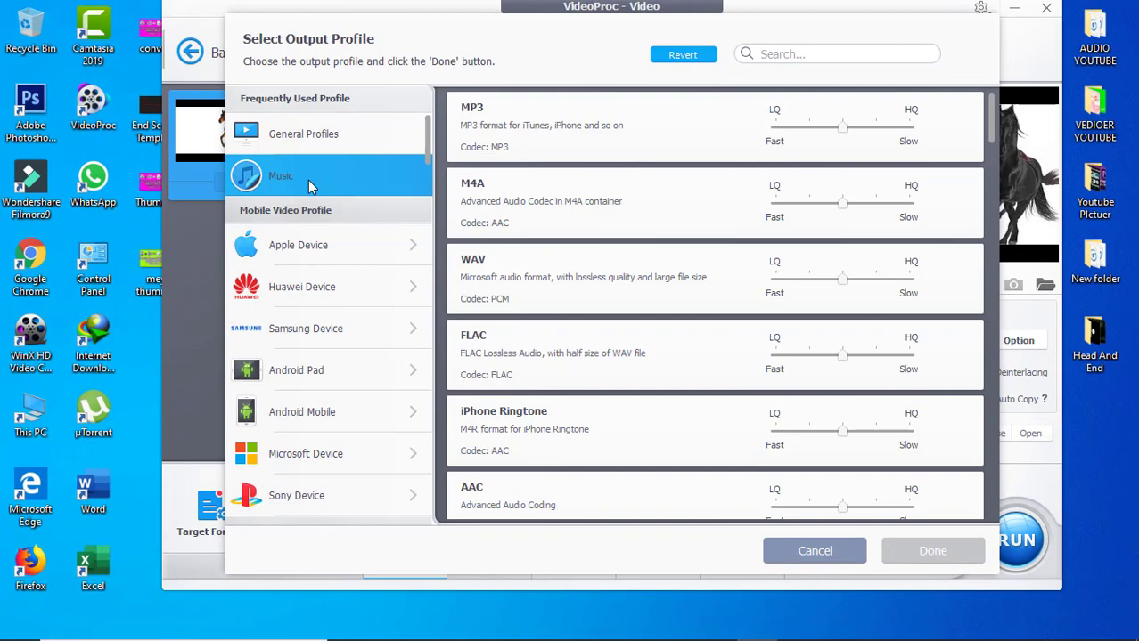
mouse_move(507, 125)
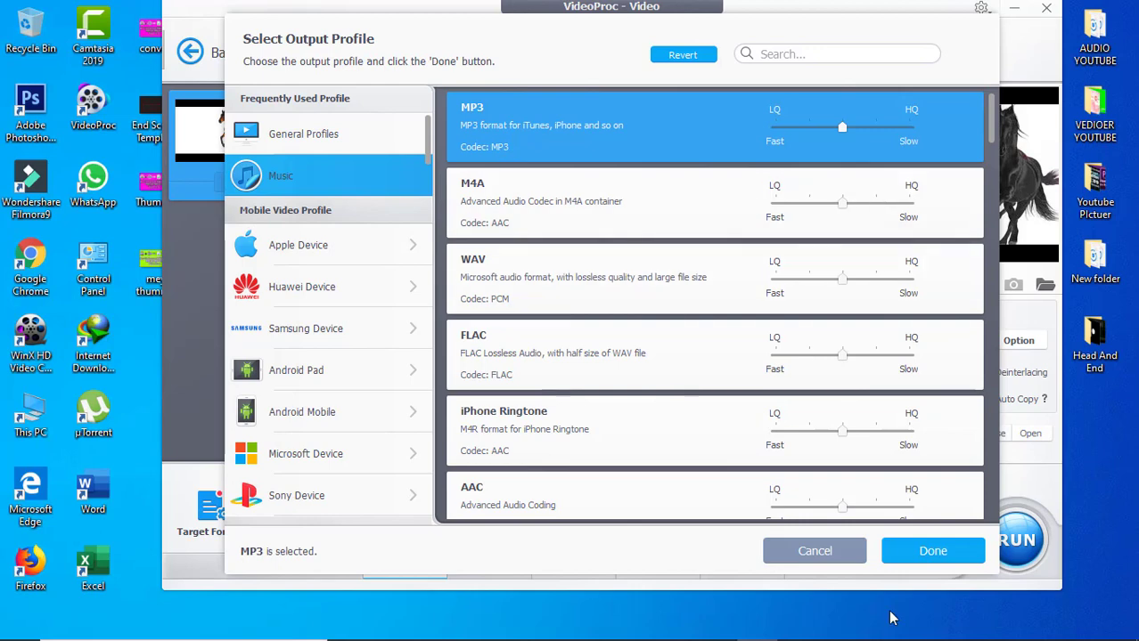
left_click(836, 54)
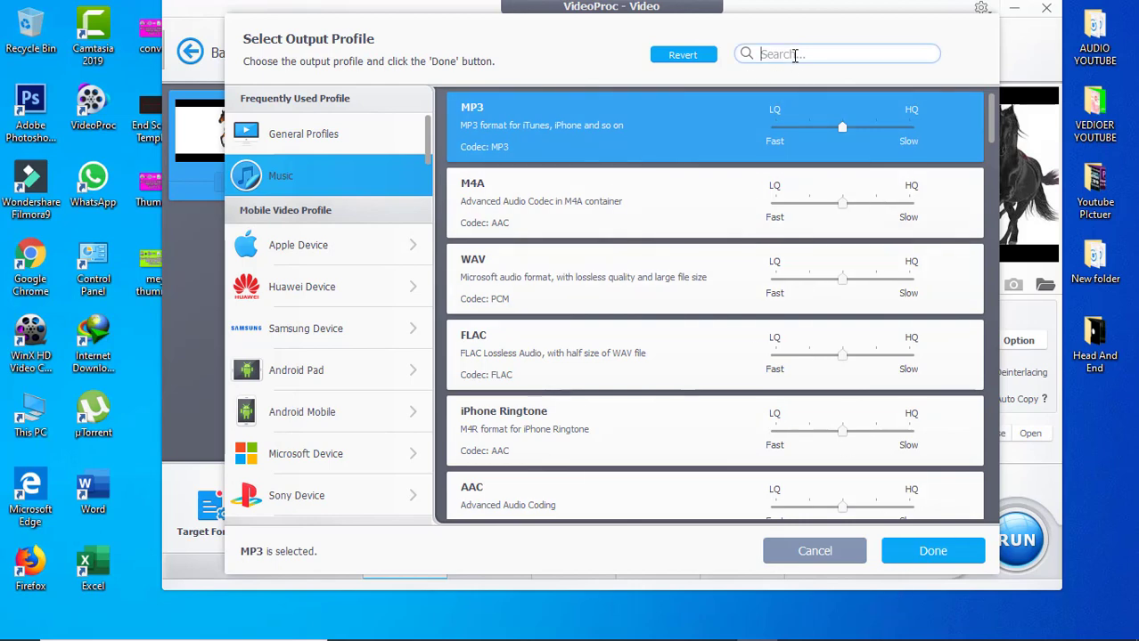
type("m")
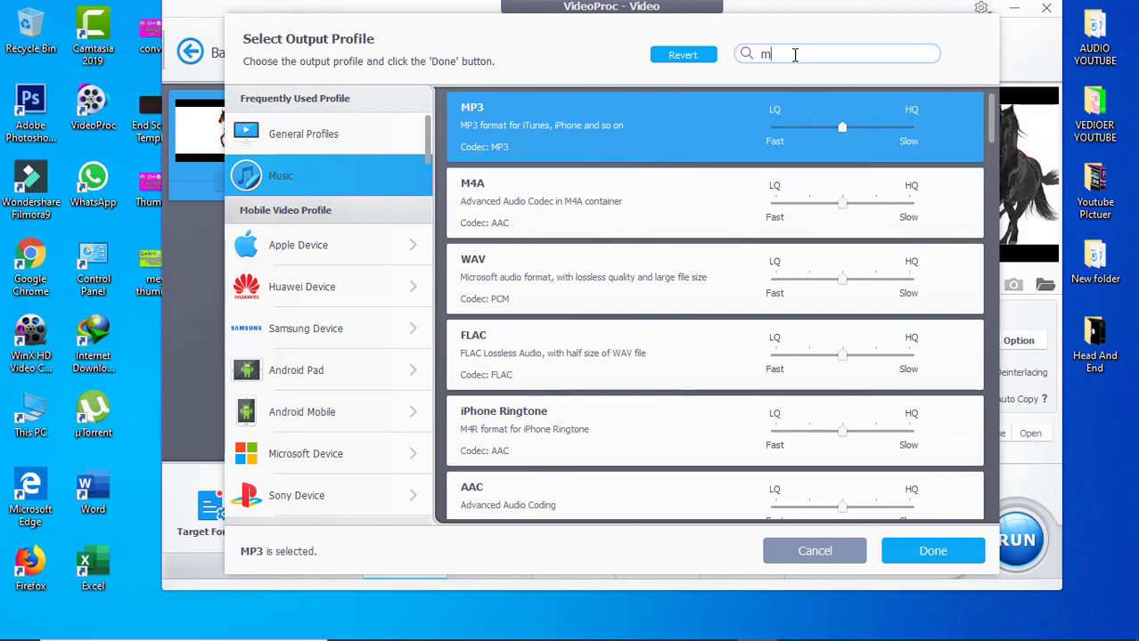
type("p")
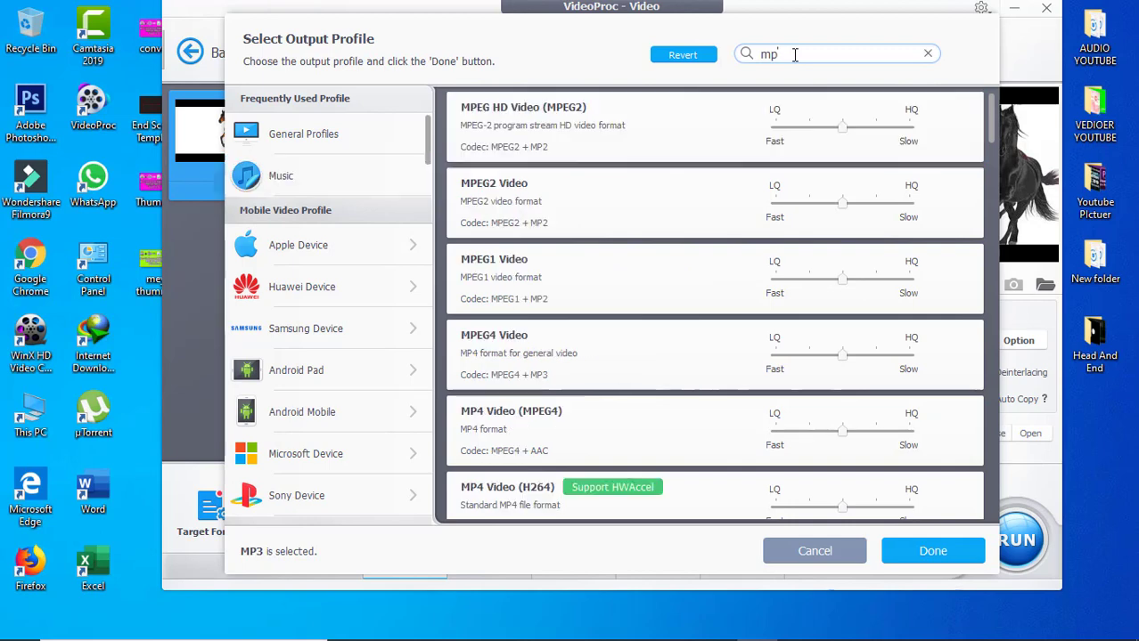
left_click(927, 53)
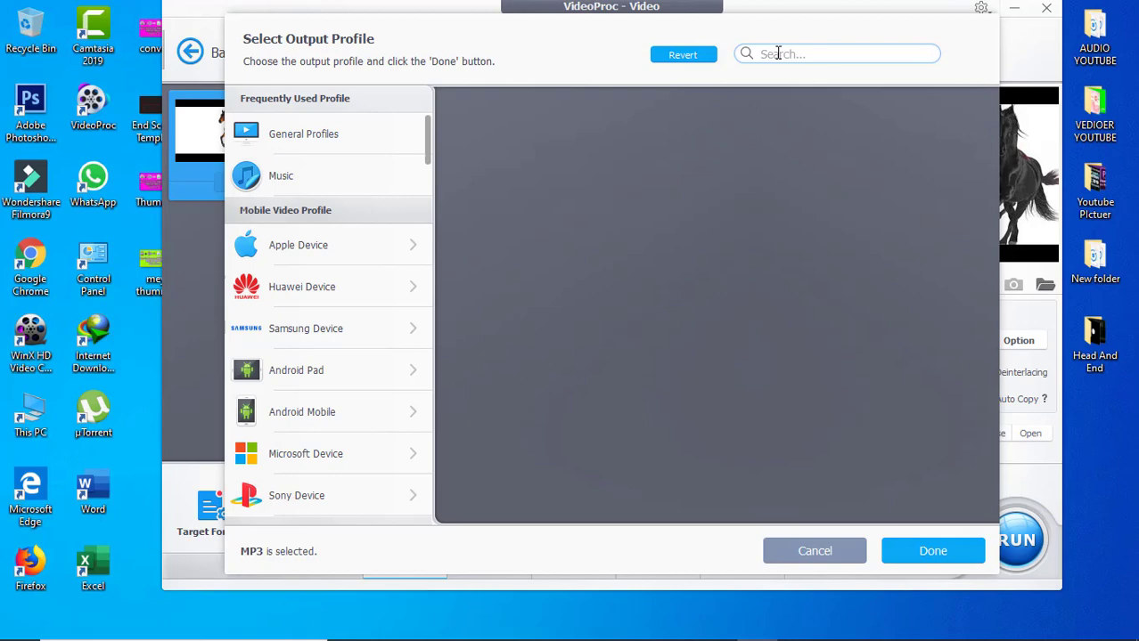
type("m")
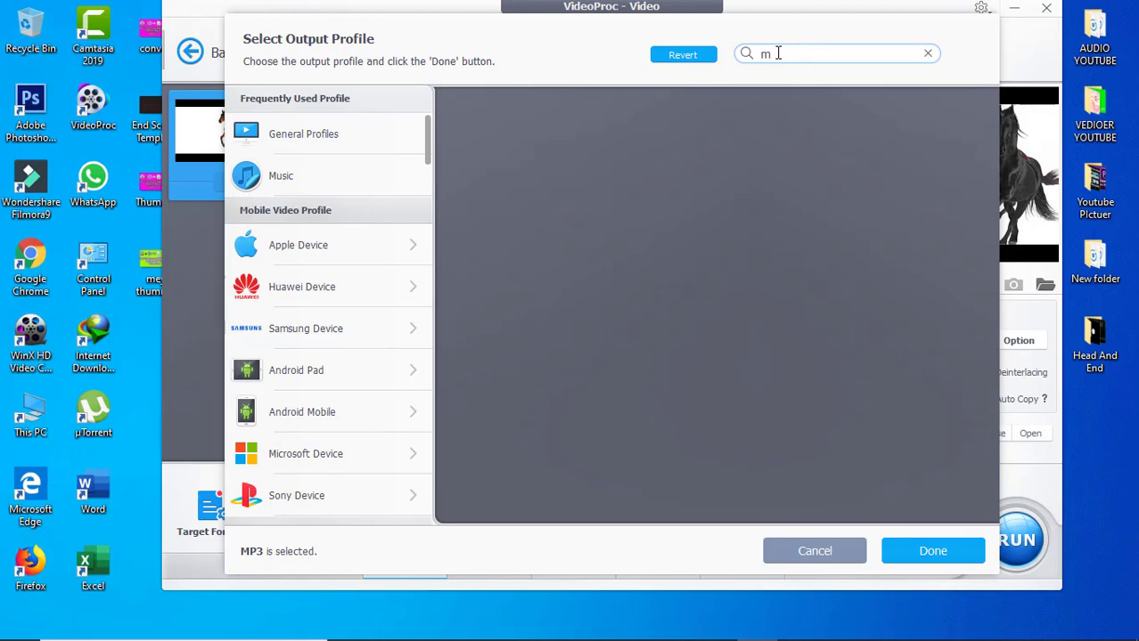
type("p3")
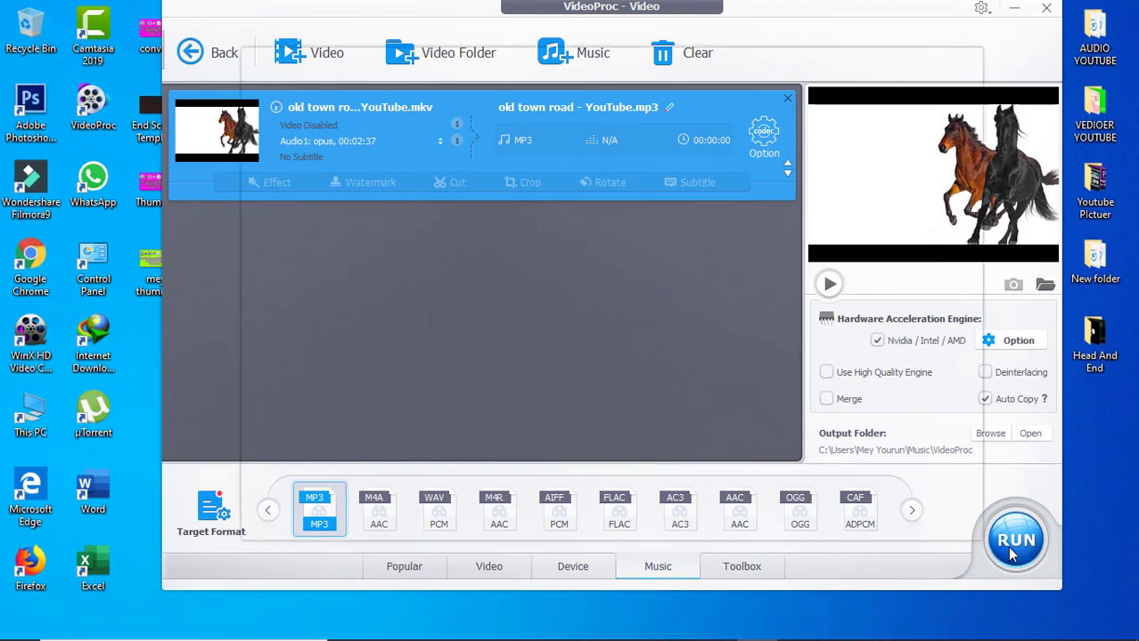
Step: Run the MP3 conversion so the output folder opens in File Explorer
left_click(1015, 541)
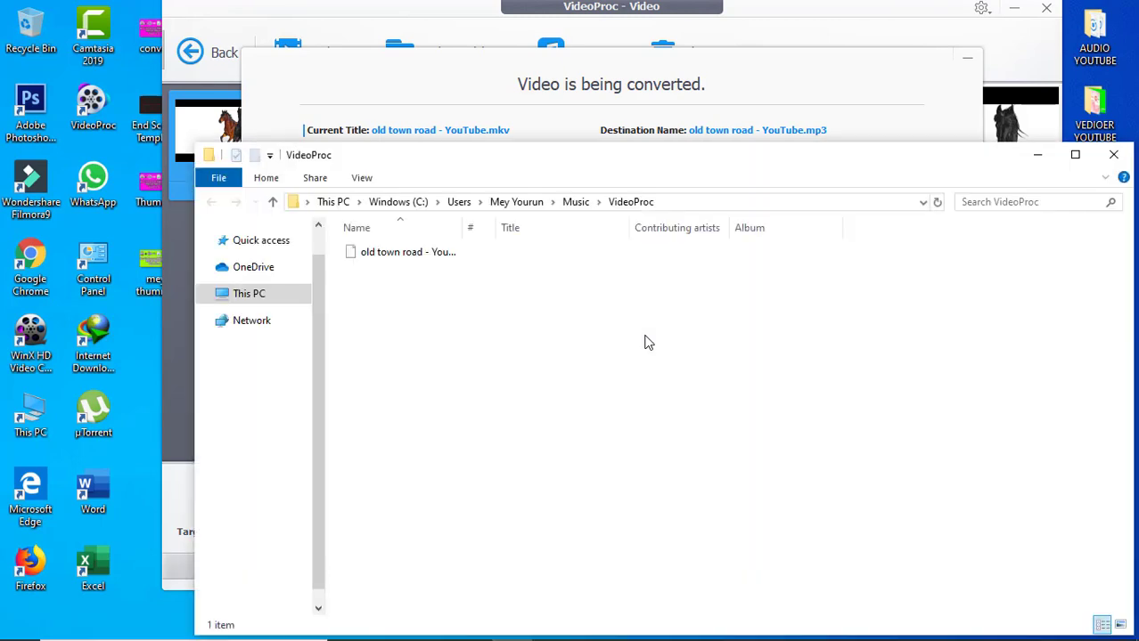
Step: Play the 'old town road - YouTube' MP3 in Groove Music, then close Groove Music
left_click(407, 251)
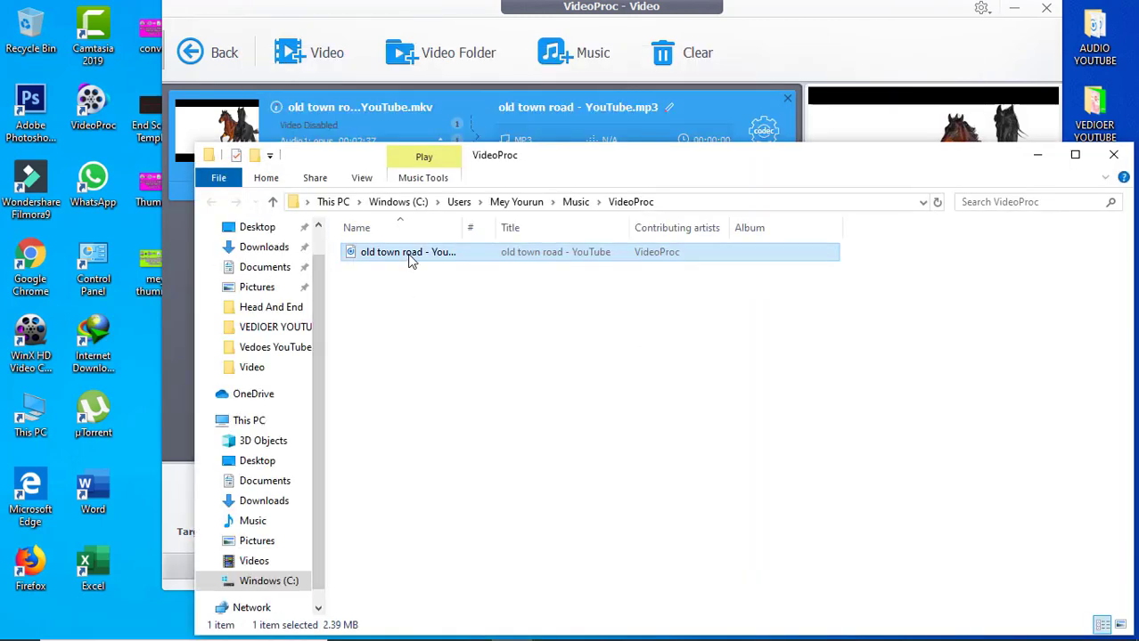
double_click(408, 252)
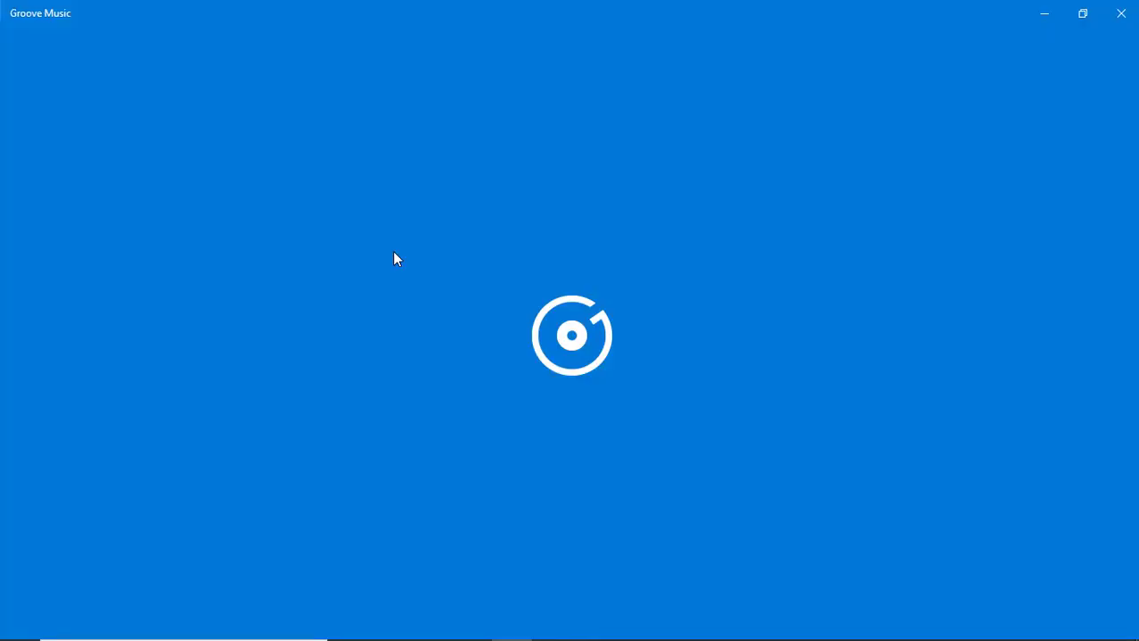
mouse_move(380, 484)
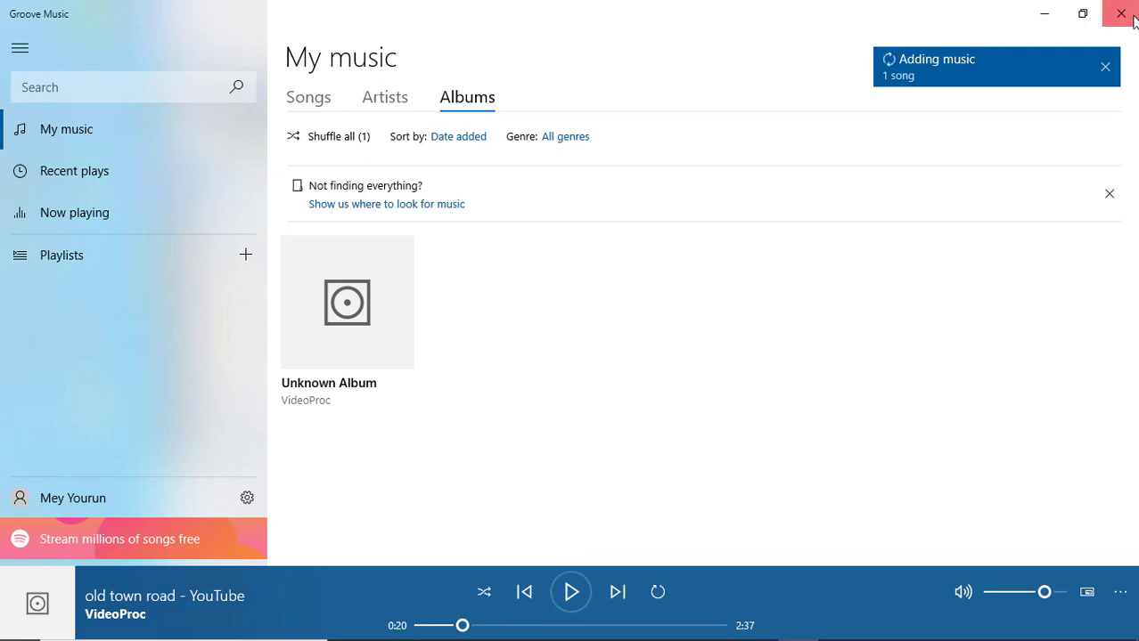
left_click(1121, 14)
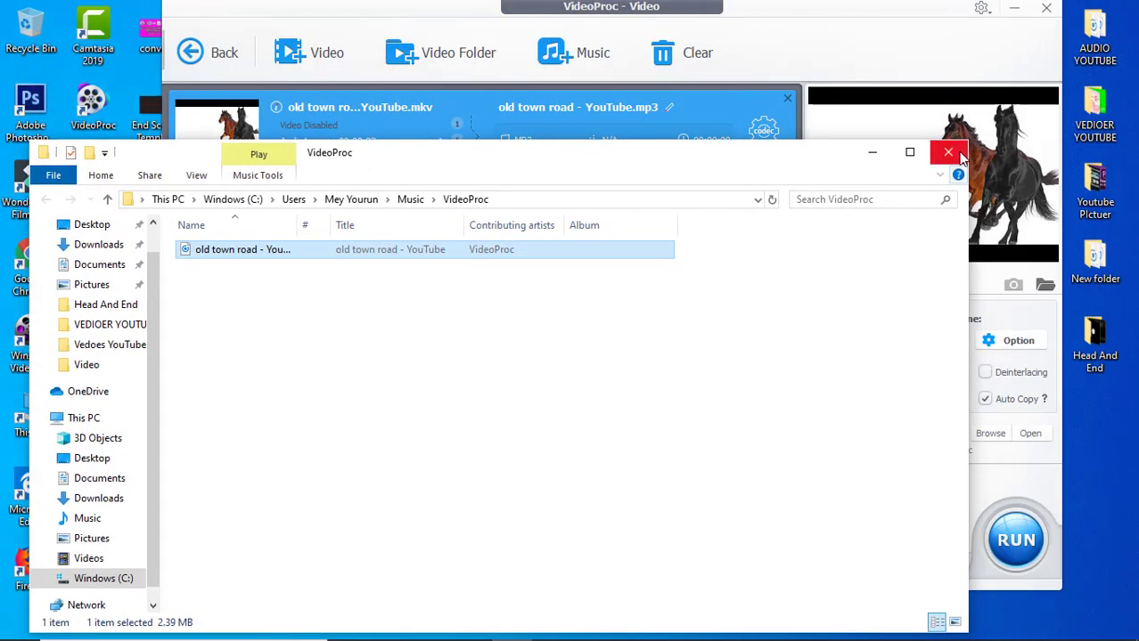
Step: Close the output folder, search 'mp4' in Target Format and confirm MP4 Video (MPEG4)
left_click(948, 153)
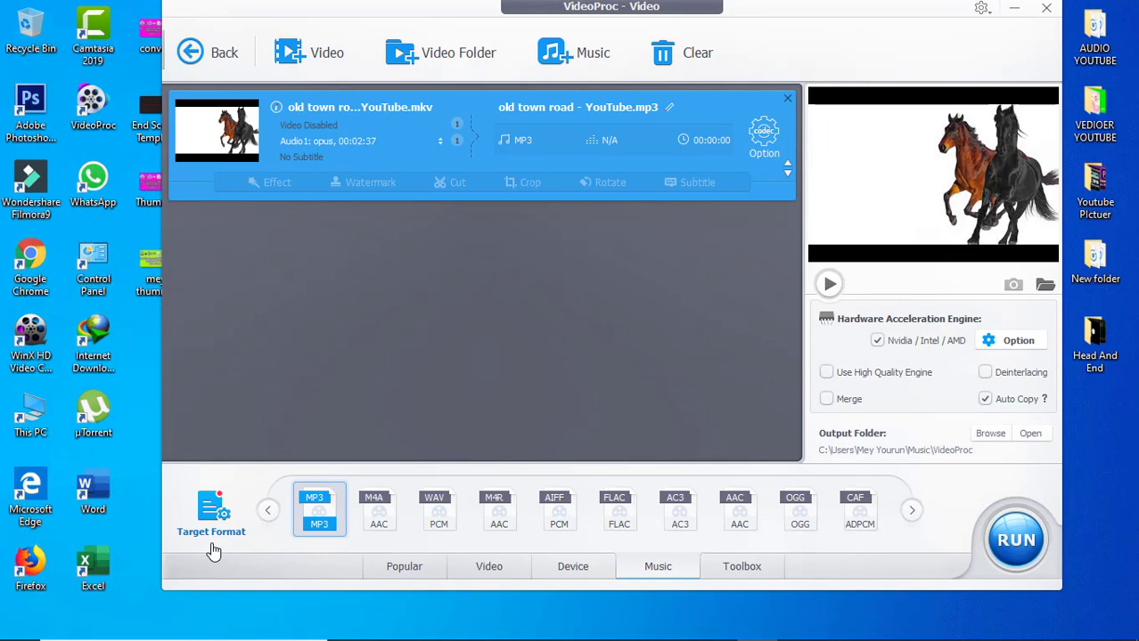
left_click(211, 507)
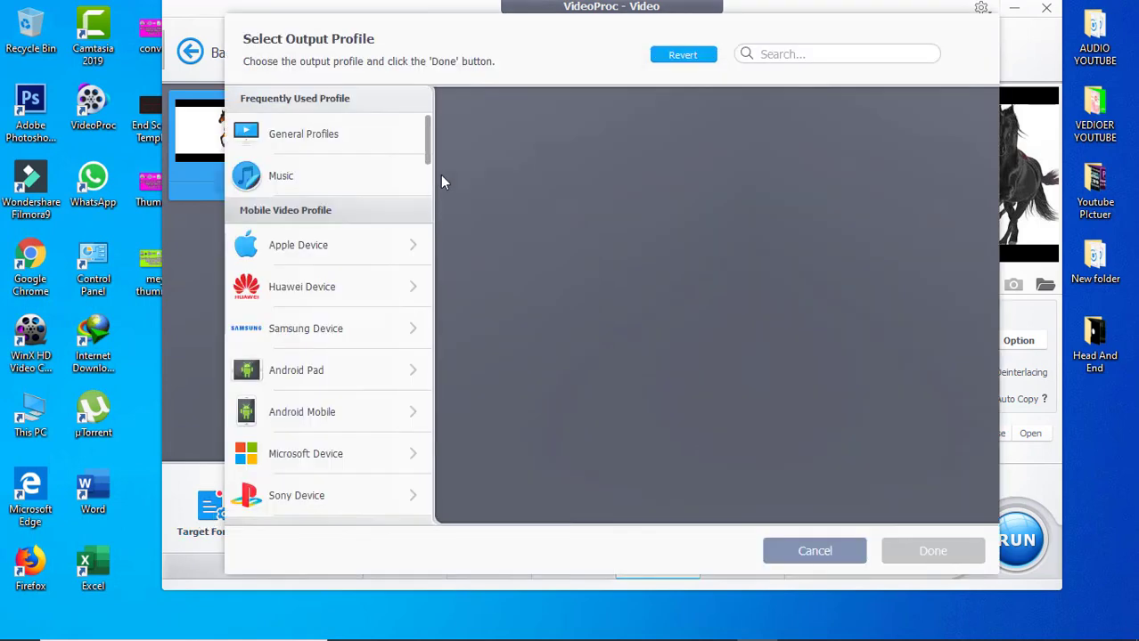
mouse_move(453, 187)
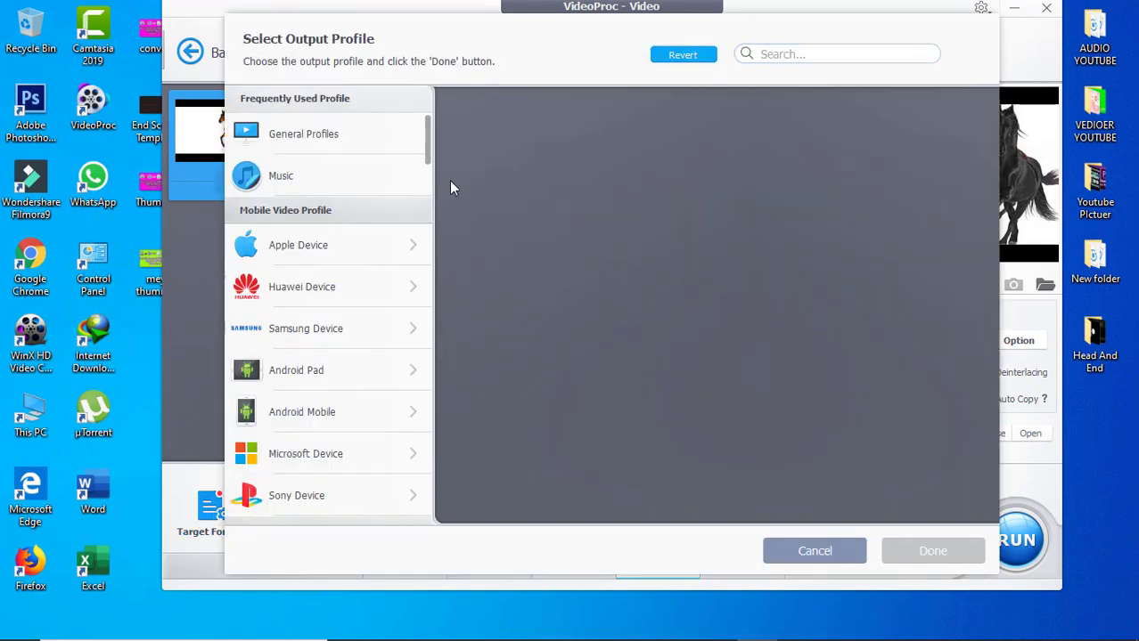
type("m")
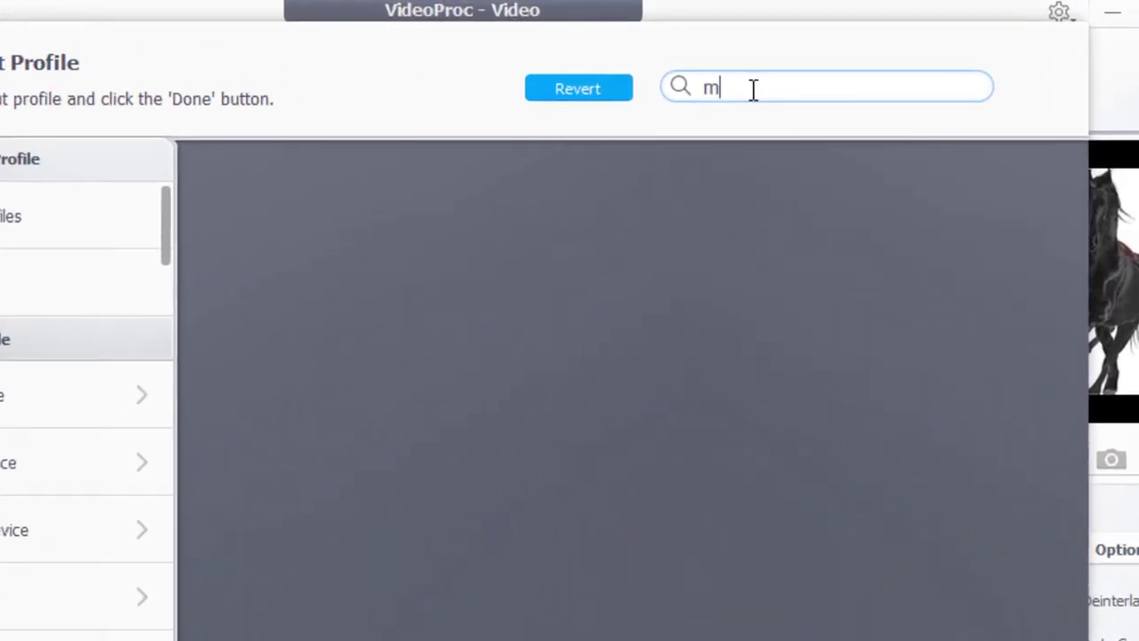
type("p4")
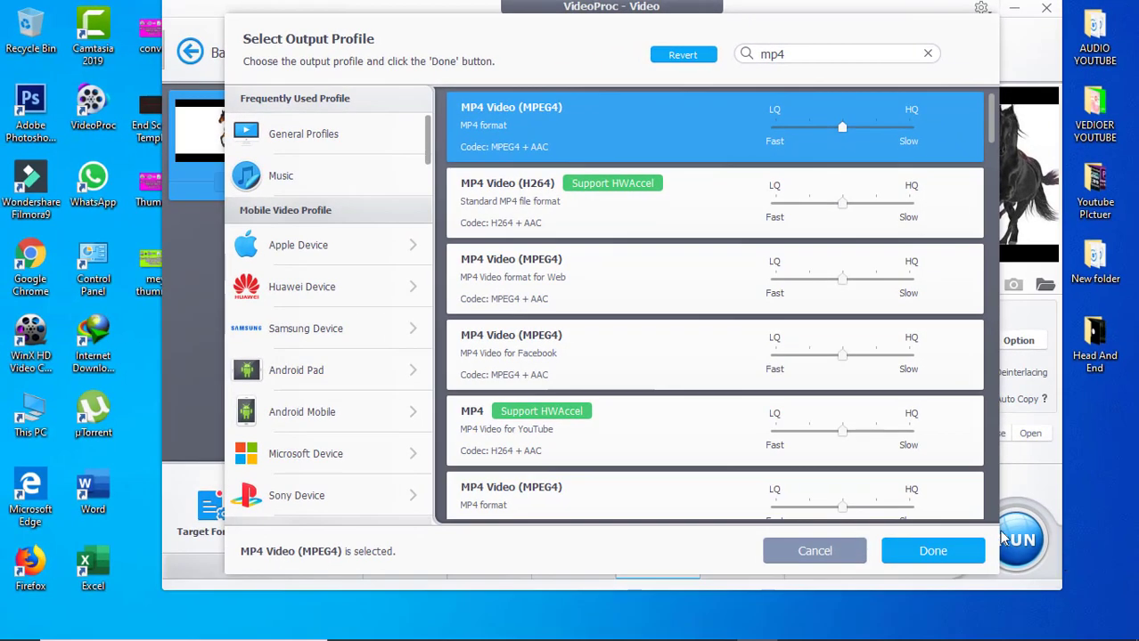
left_click(933, 549)
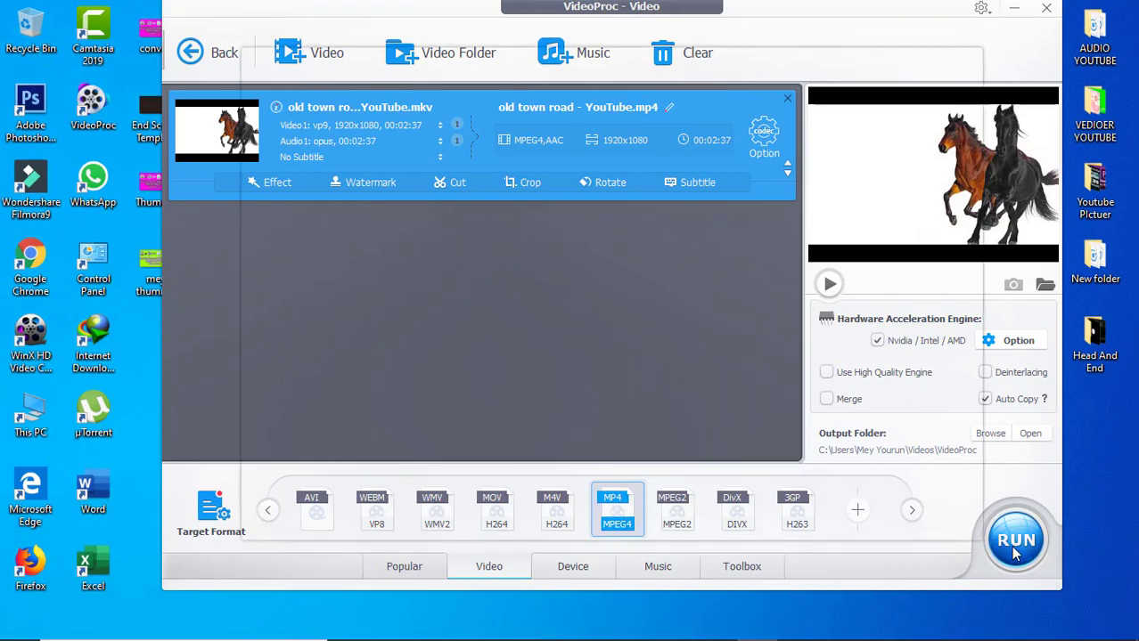
Step: Start converting the Old Town Road MKV to MP4
left_click(1014, 540)
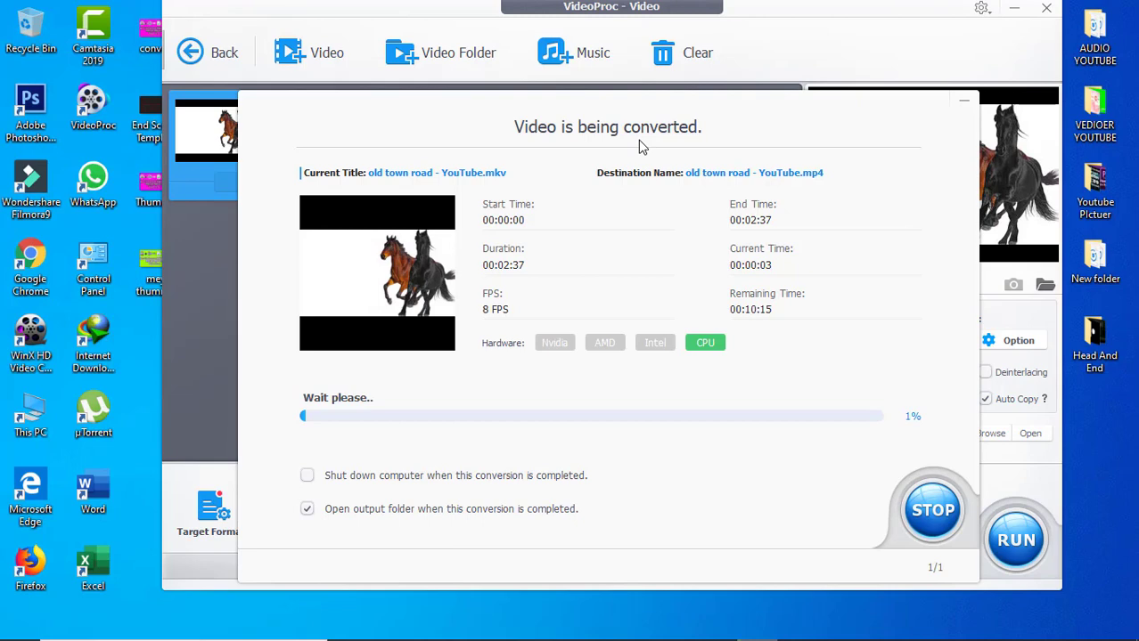
mouse_move(774, 107)
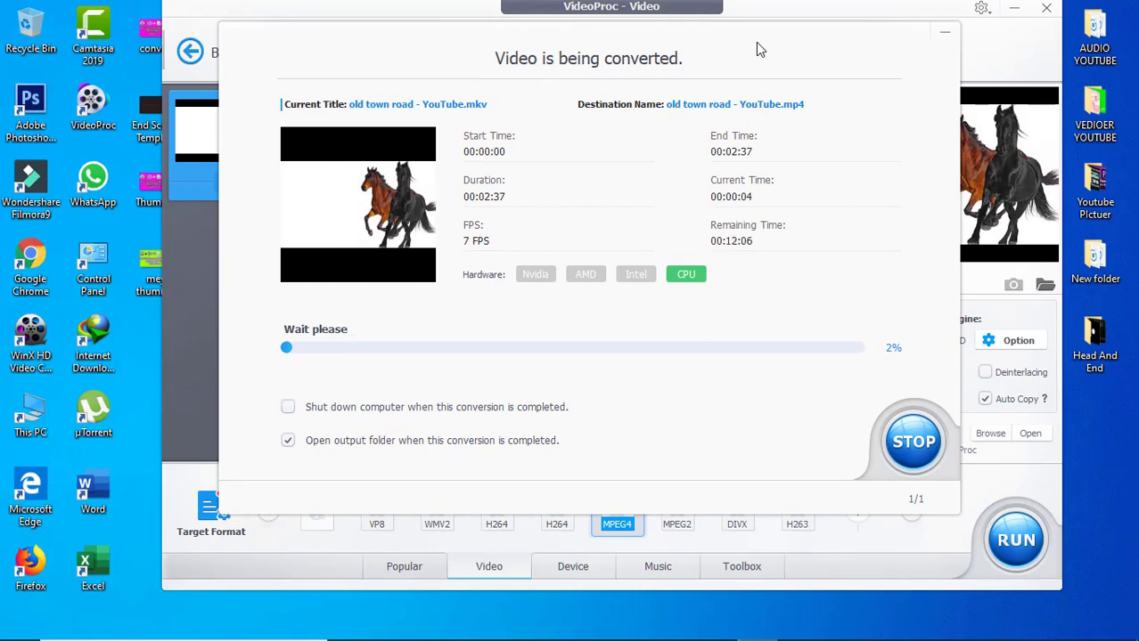
mouse_move(602, 164)
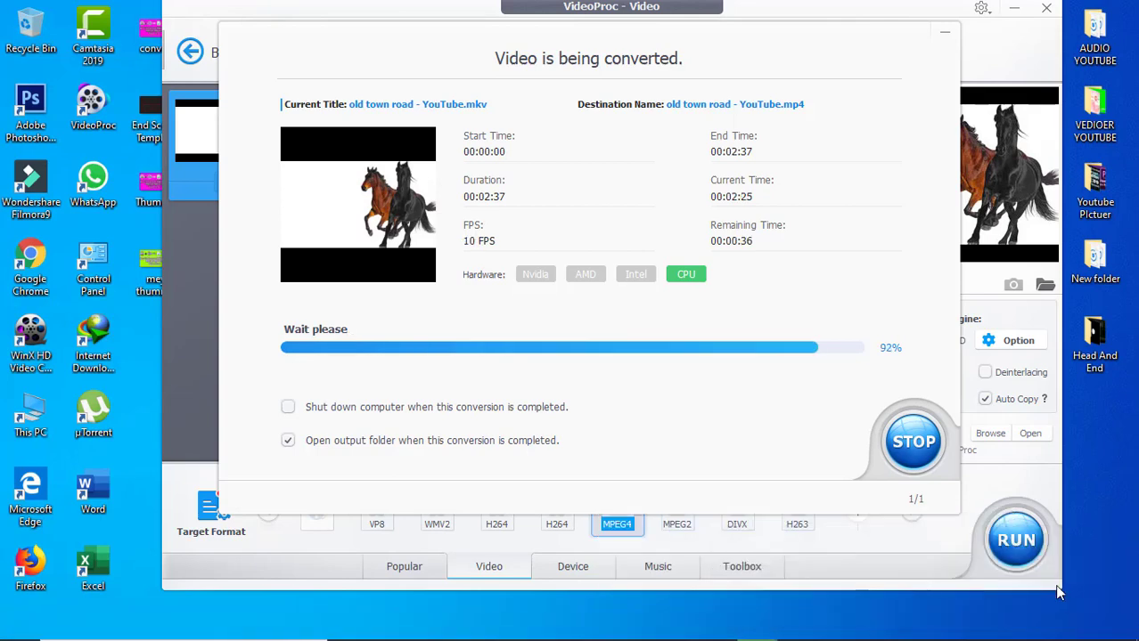
mouse_move(370, 268)
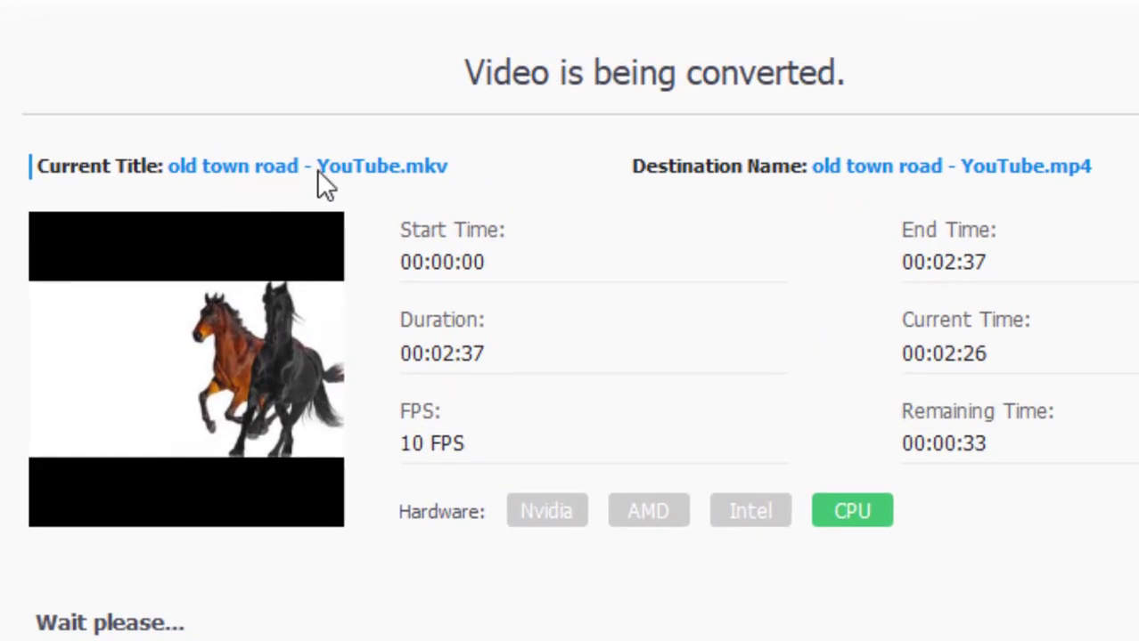
mouse_move(443, 192)
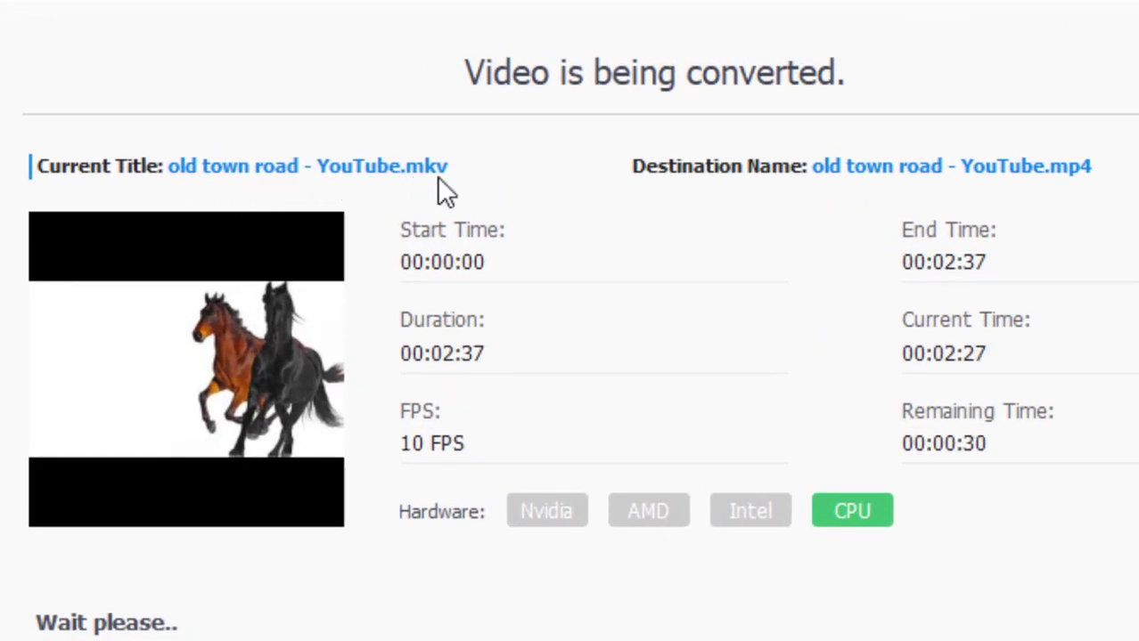
mouse_move(659, 197)
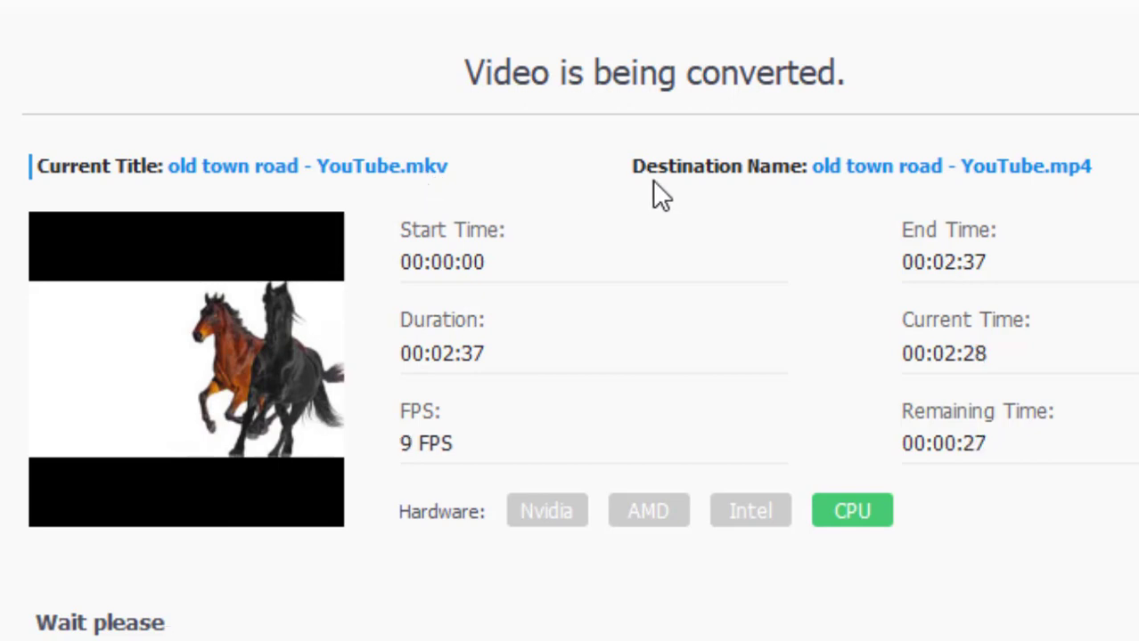
mouse_move(770, 197)
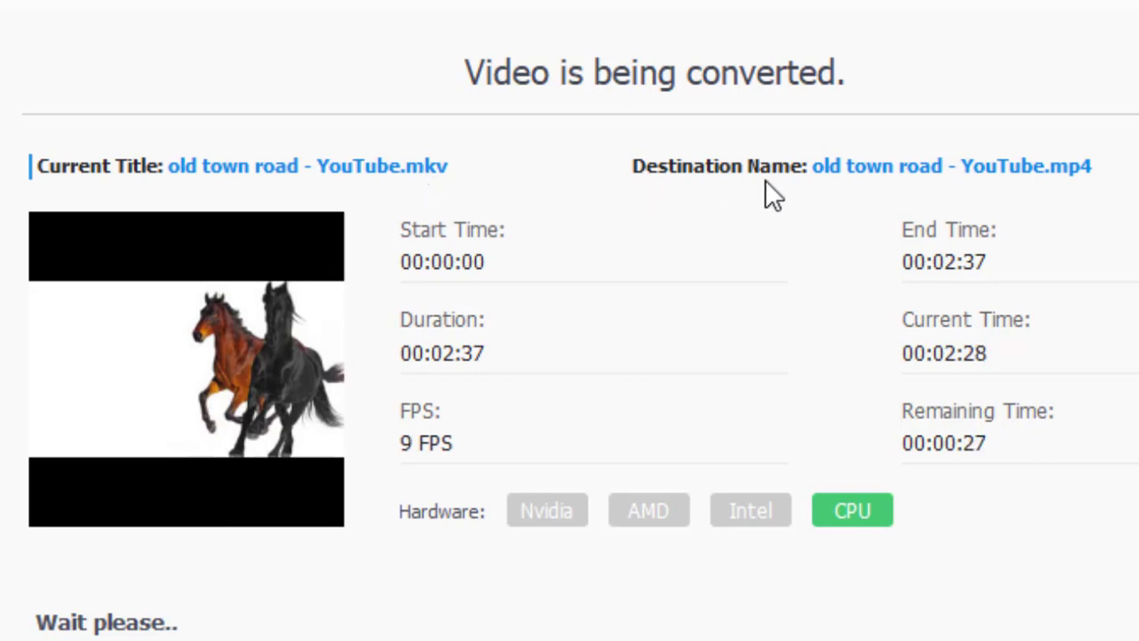
mouse_move(1089, 206)
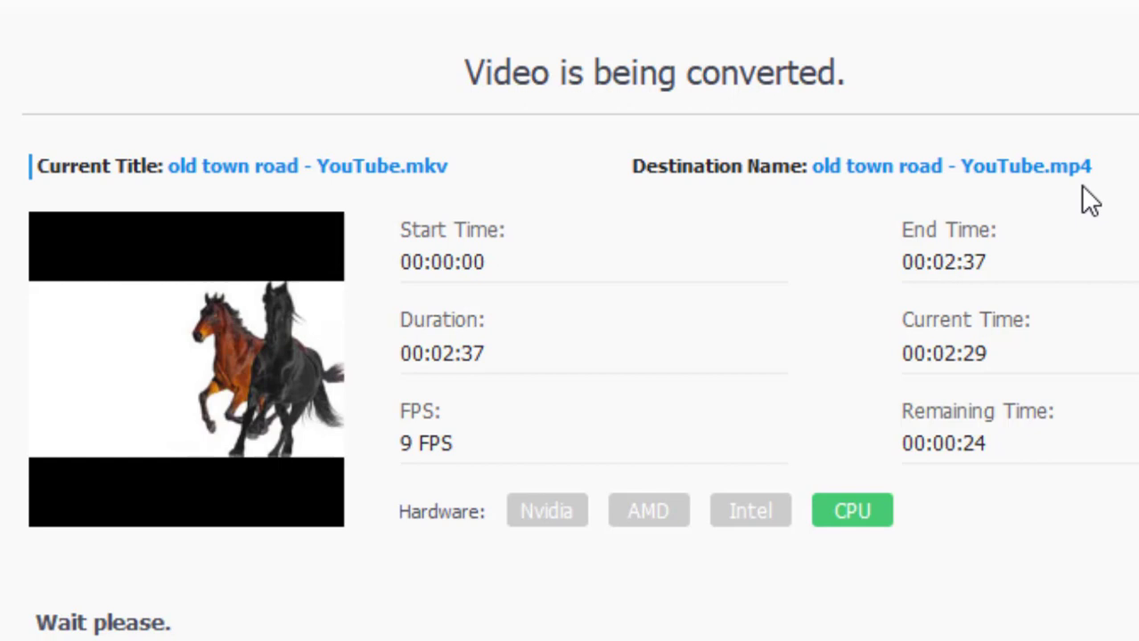
mouse_move(1047, 198)
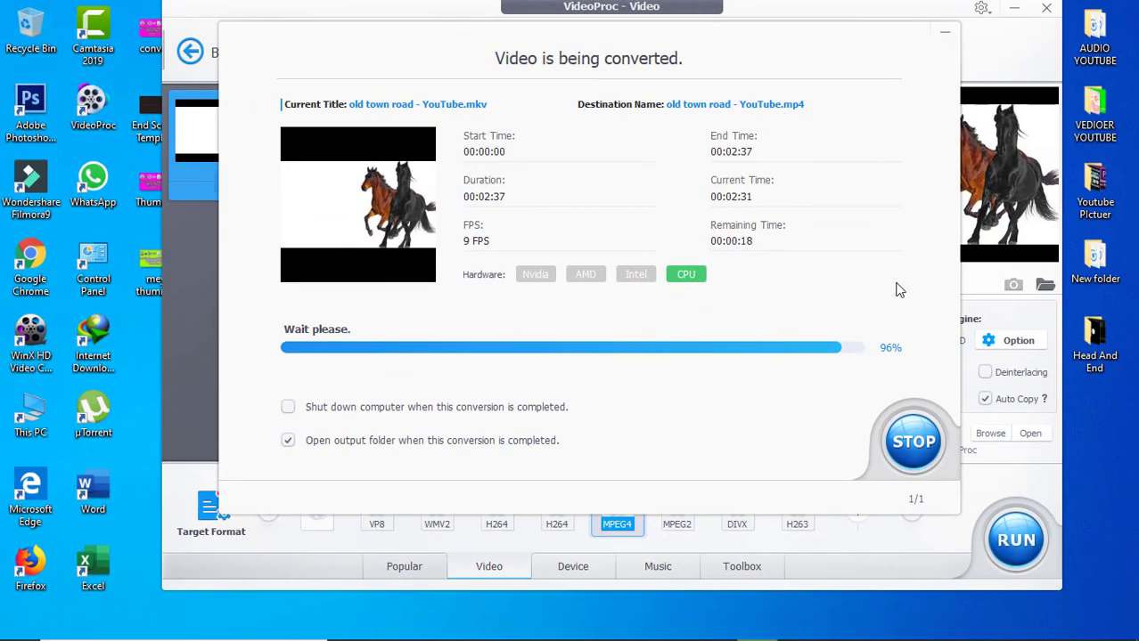
mouse_move(866, 295)
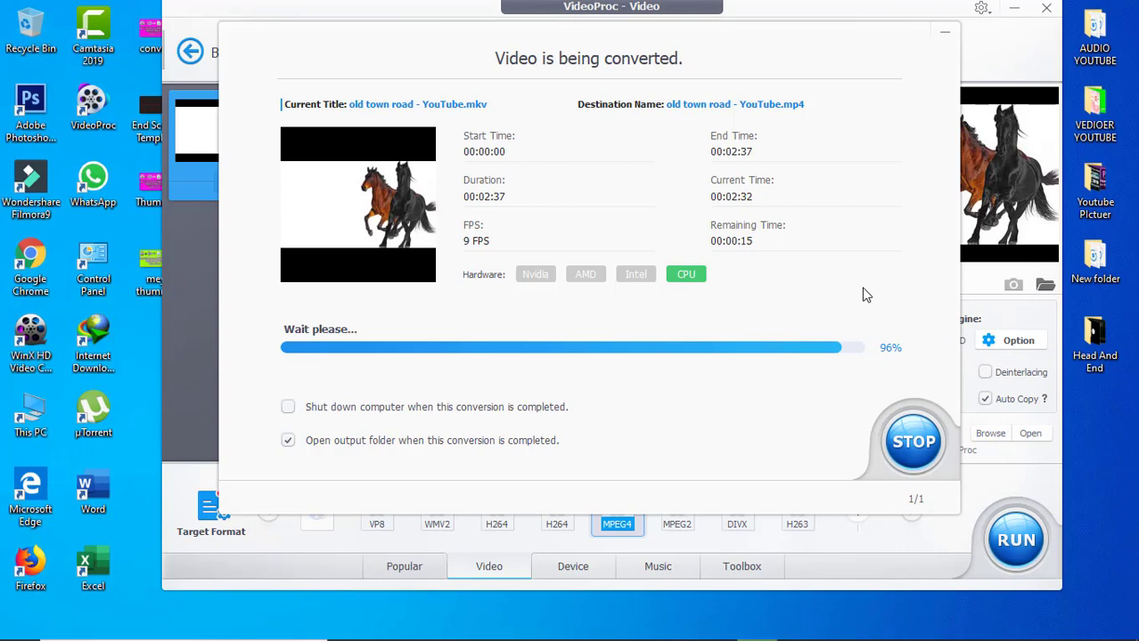
mouse_move(885, 303)
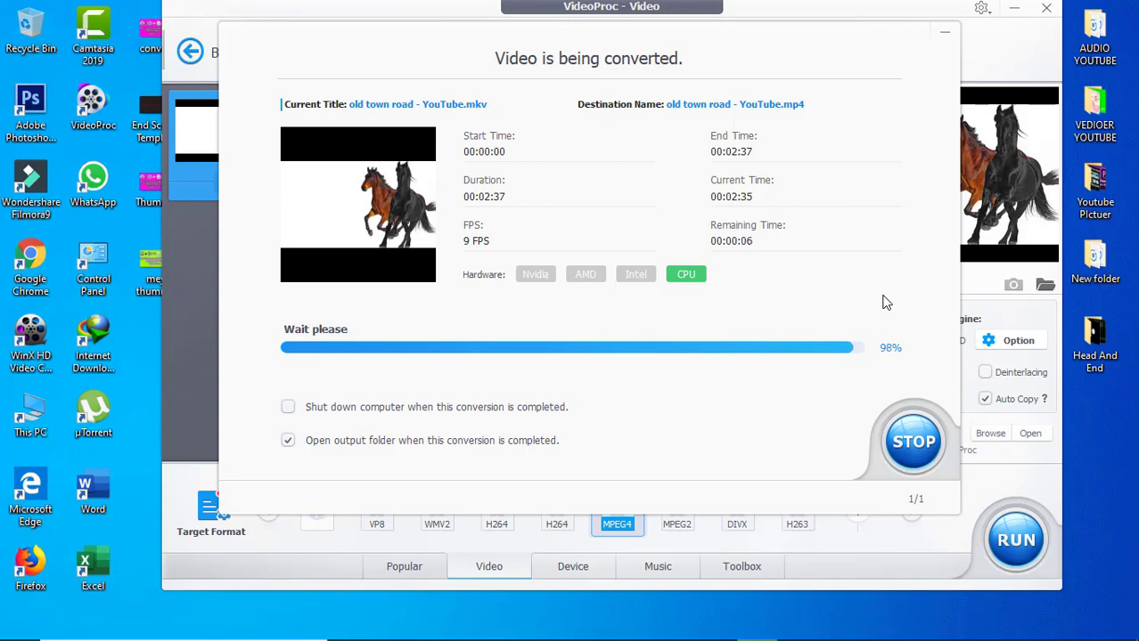
mouse_move(835, 281)
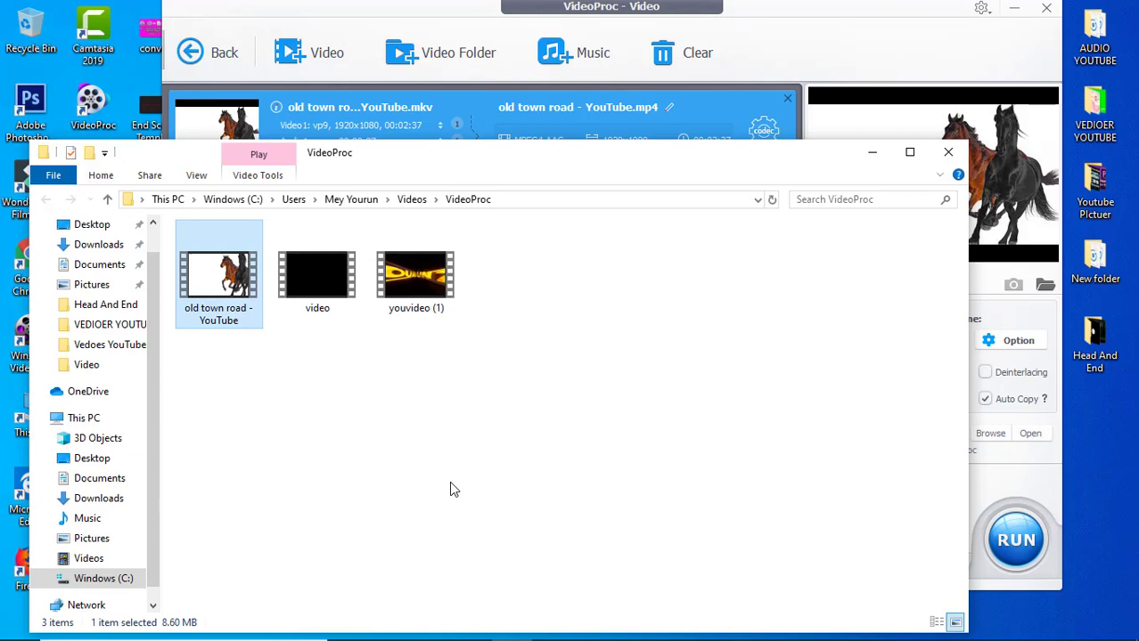
mouse_move(199, 338)
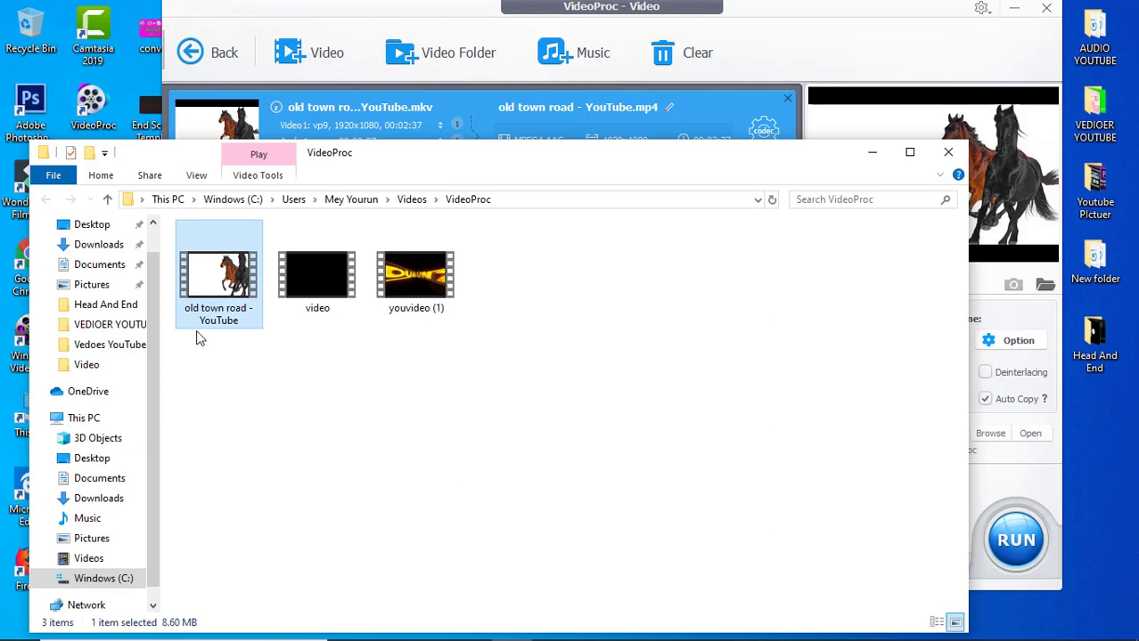
mouse_move(222, 302)
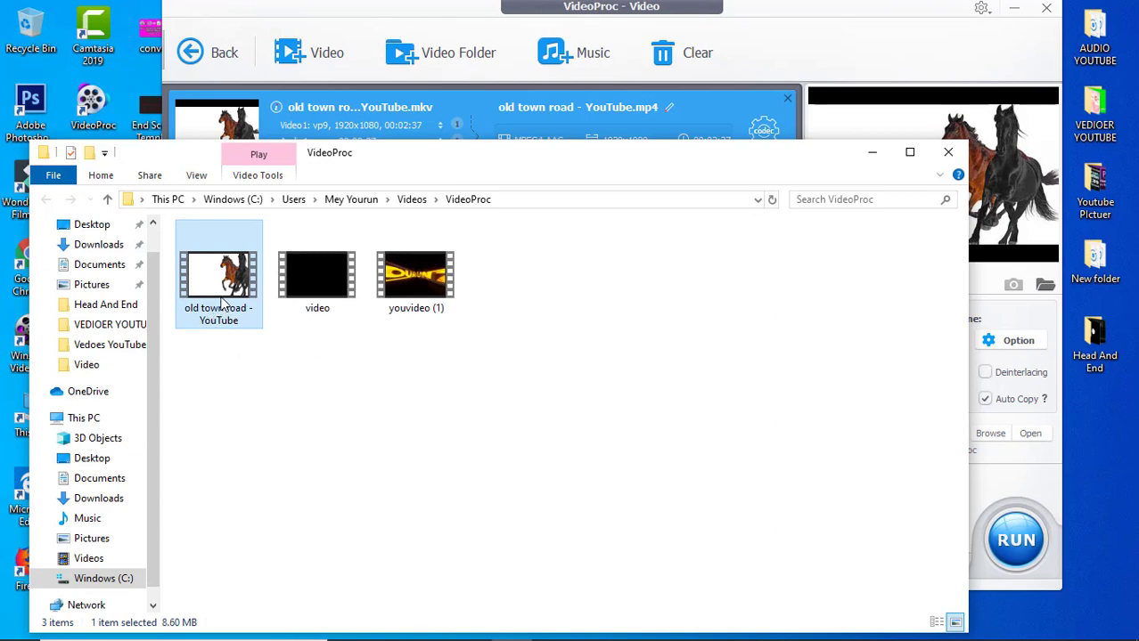
Step: Open the VideoProc output folder and confirm old town road - YouTube is an 8.60 MB MP4
double_click(218, 274)
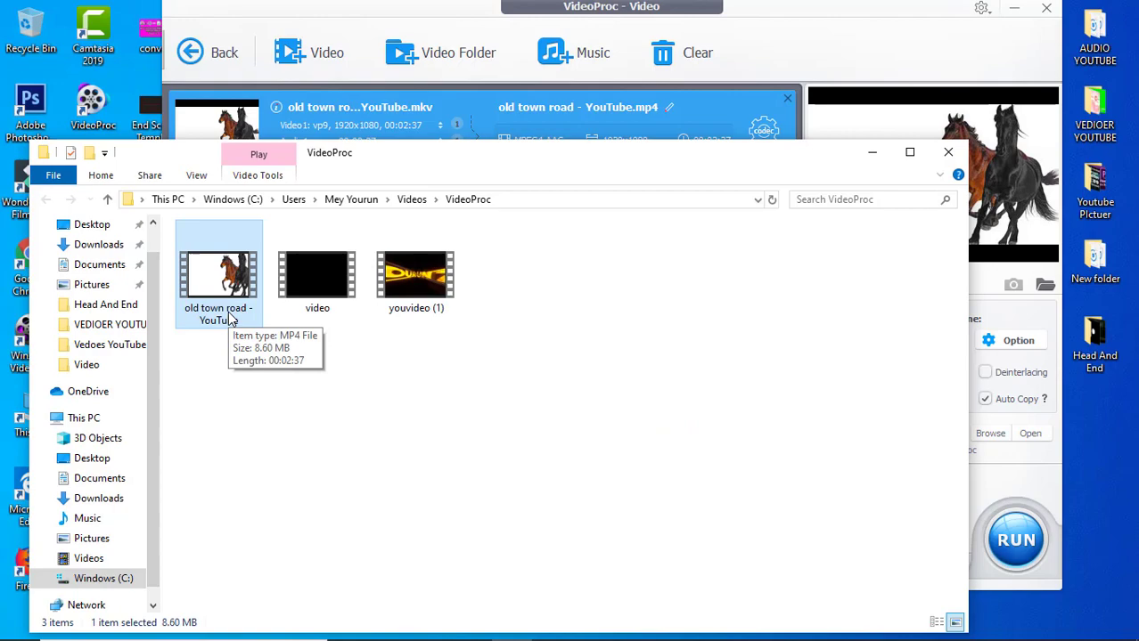
right_click(223, 316)
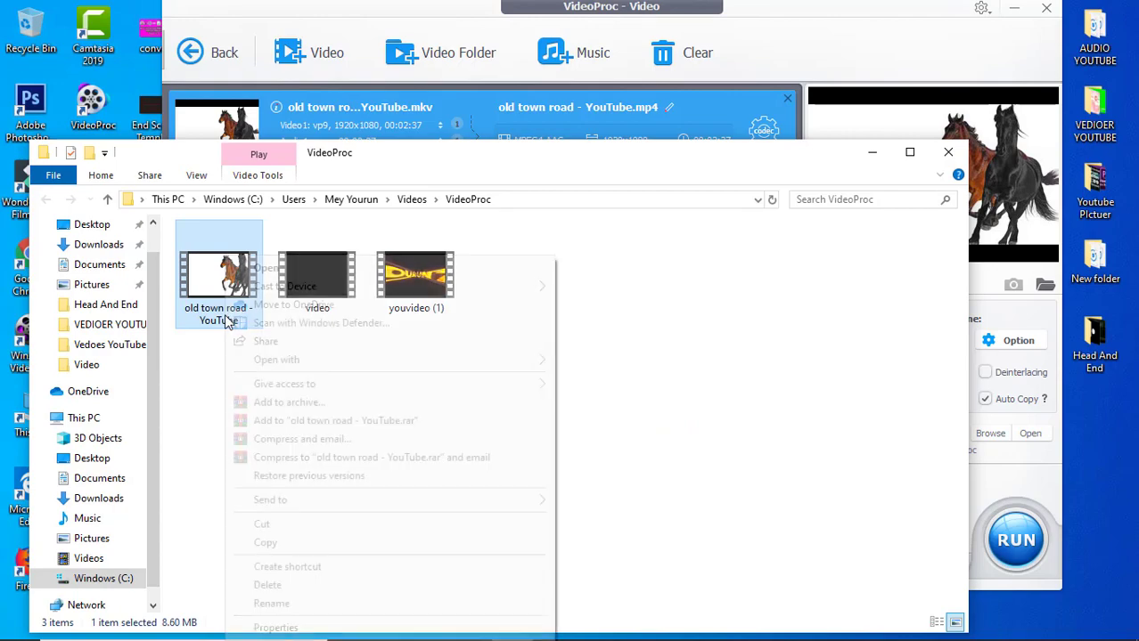
left_click(310, 579)
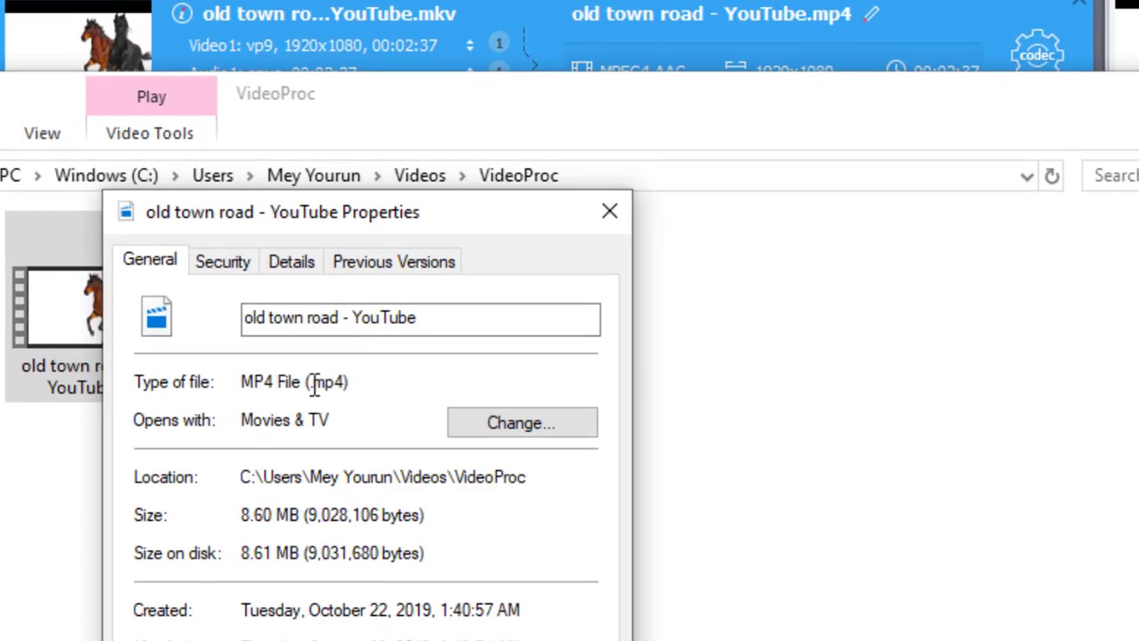
mouse_move(271, 396)
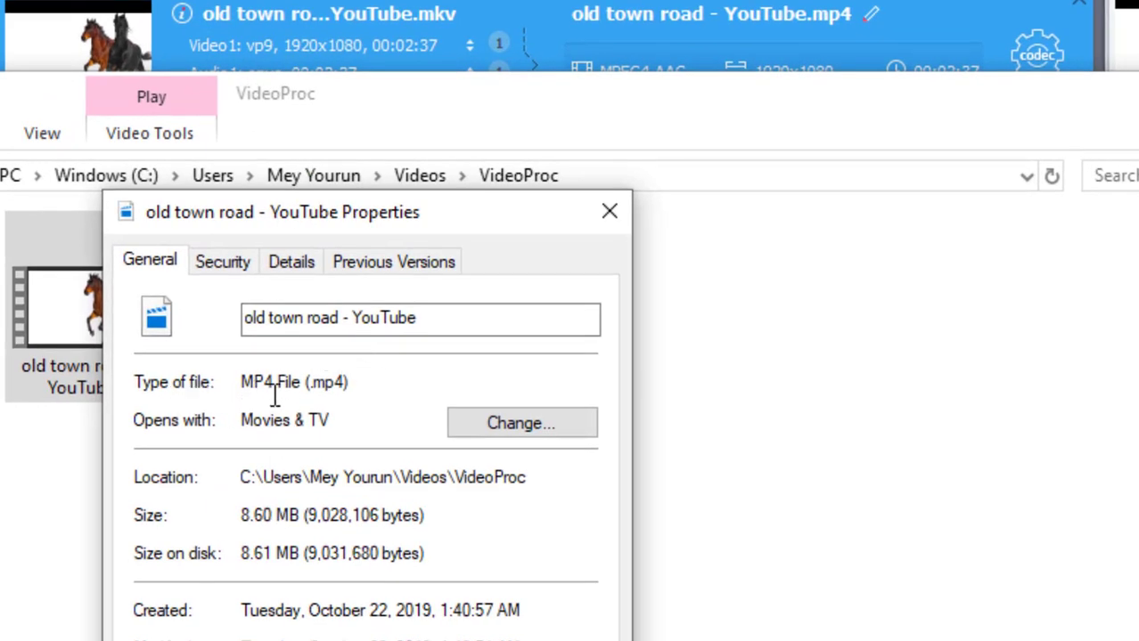
left_click(607, 211)
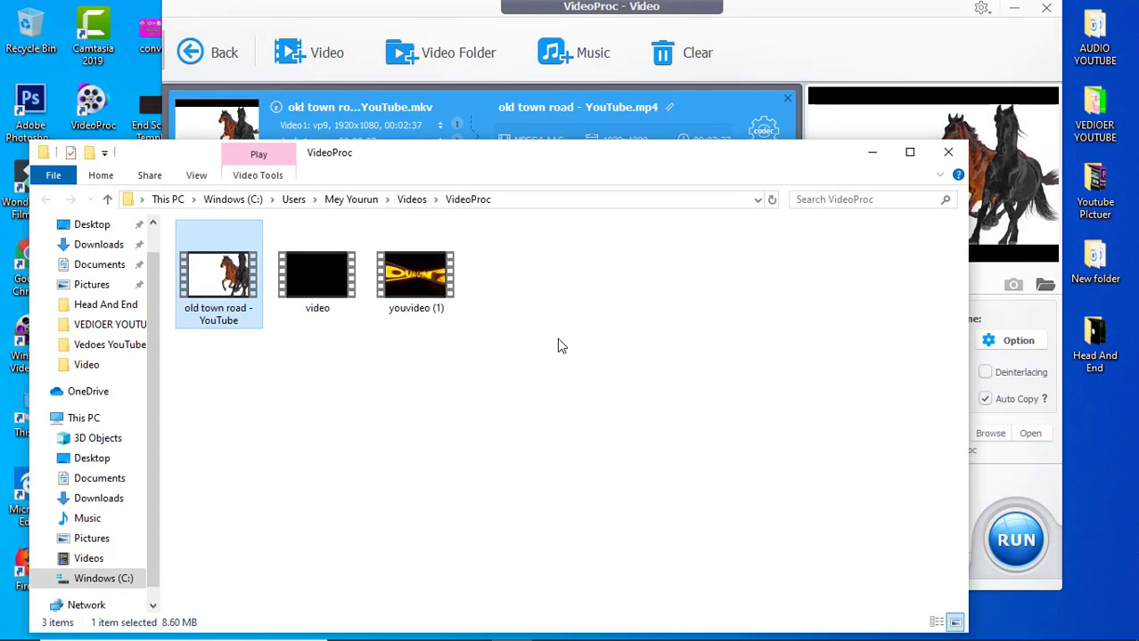
mouse_move(564, 353)
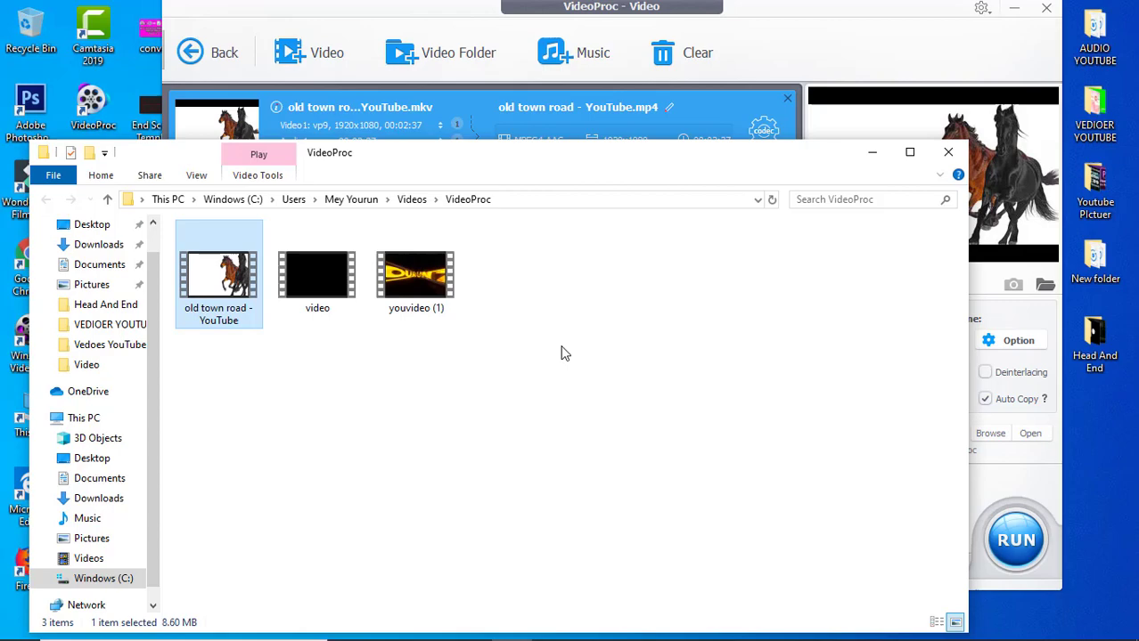
mouse_move(948, 152)
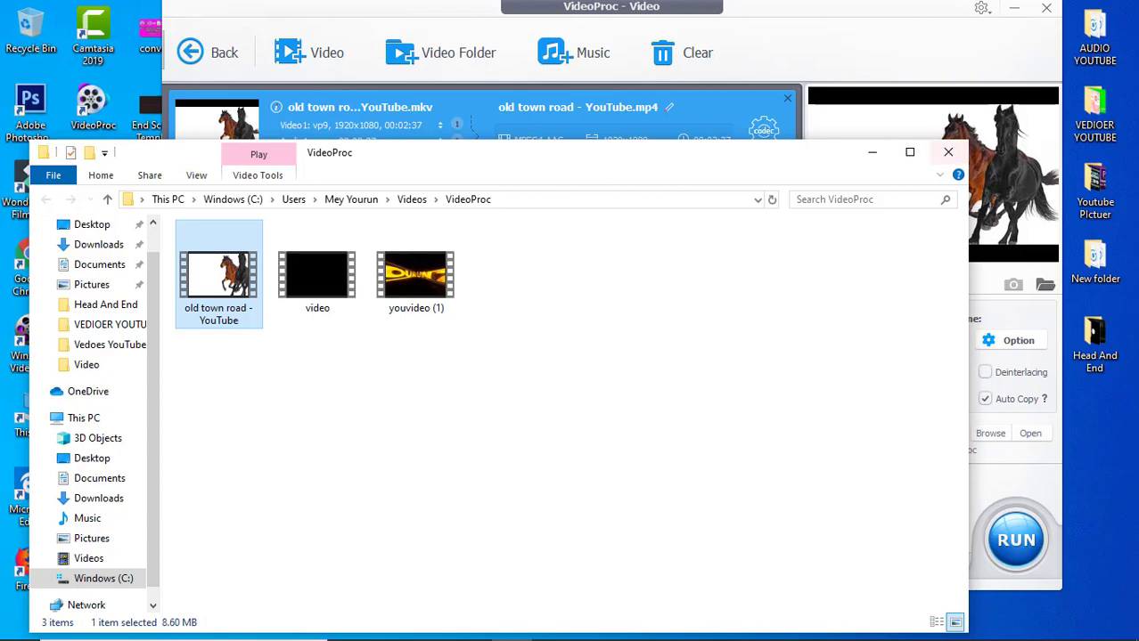